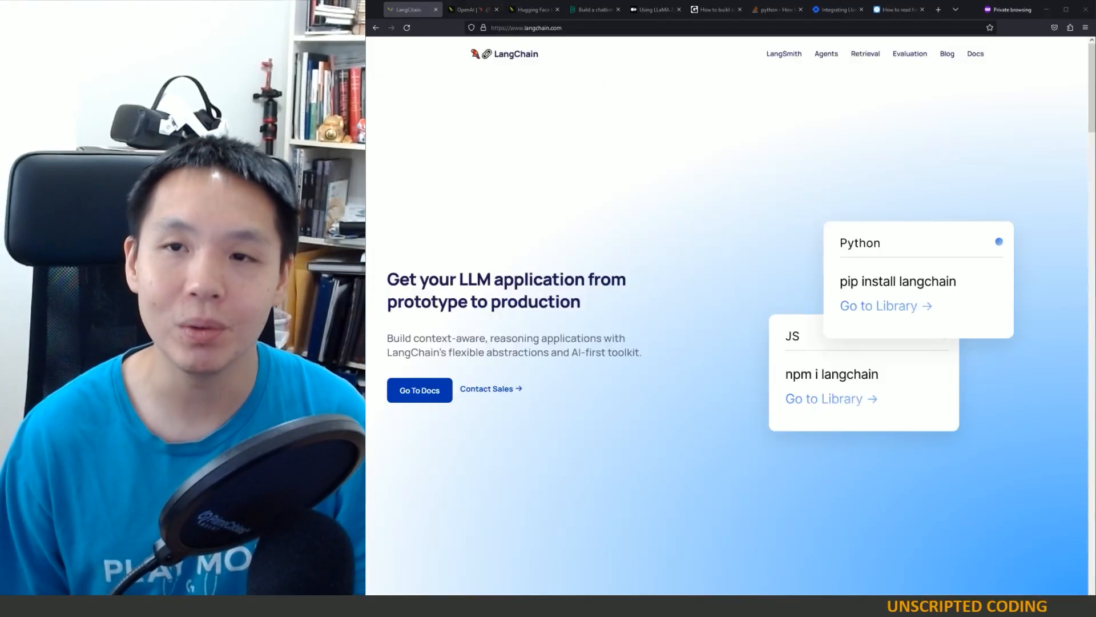
{"action": "mouse_move", "coordinate": [590, 56]}
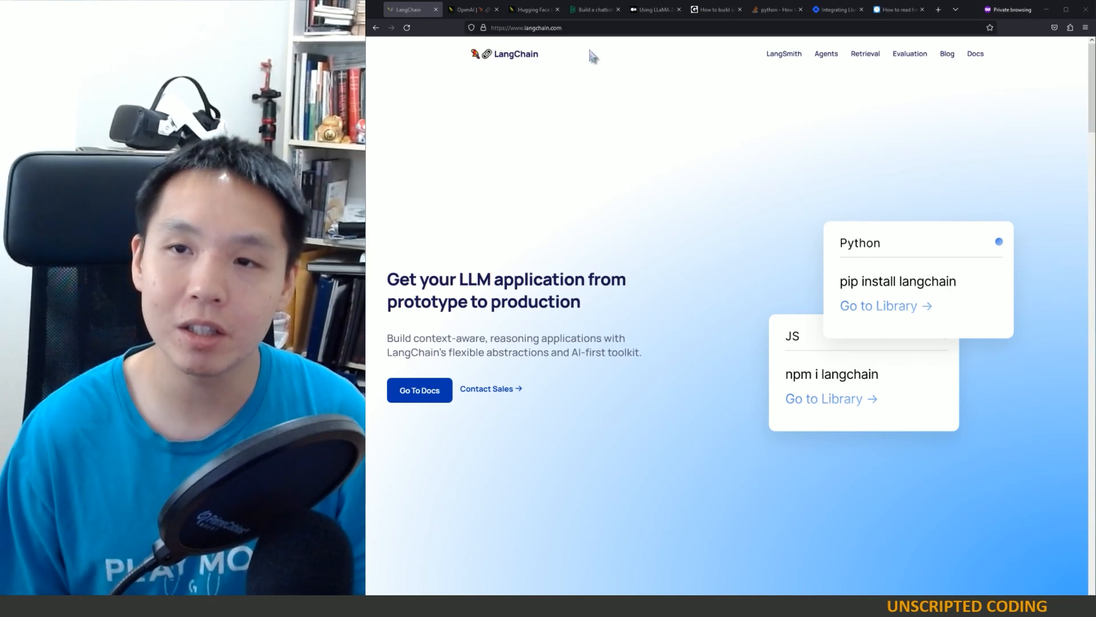
{"action": "mouse_move", "coordinate": [659, 282]}
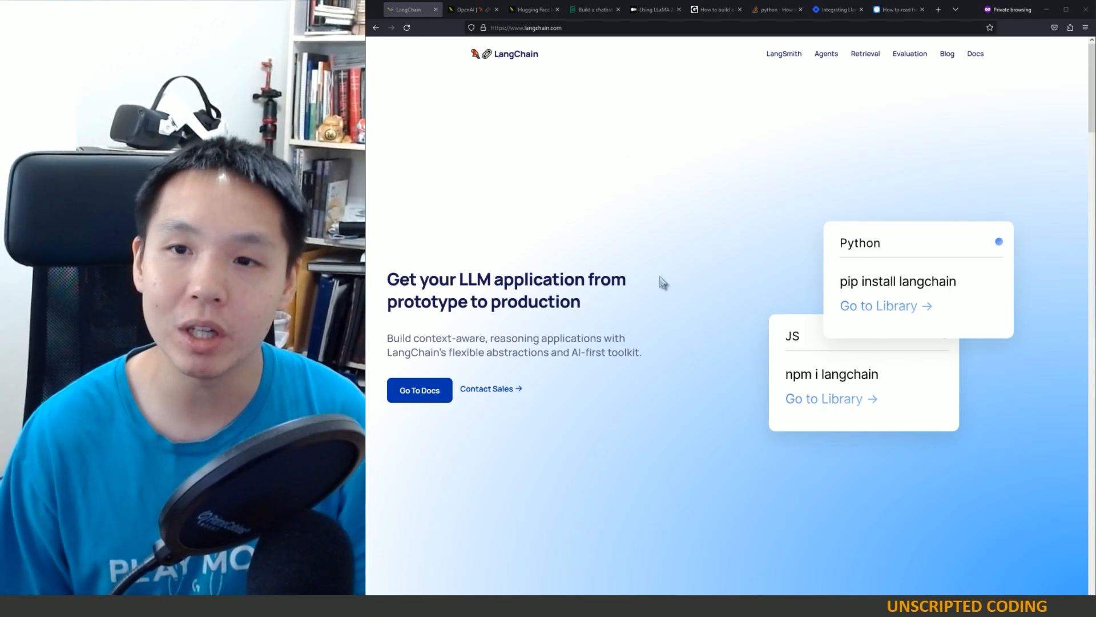
{"action": "mouse_move", "coordinate": [420, 390]}
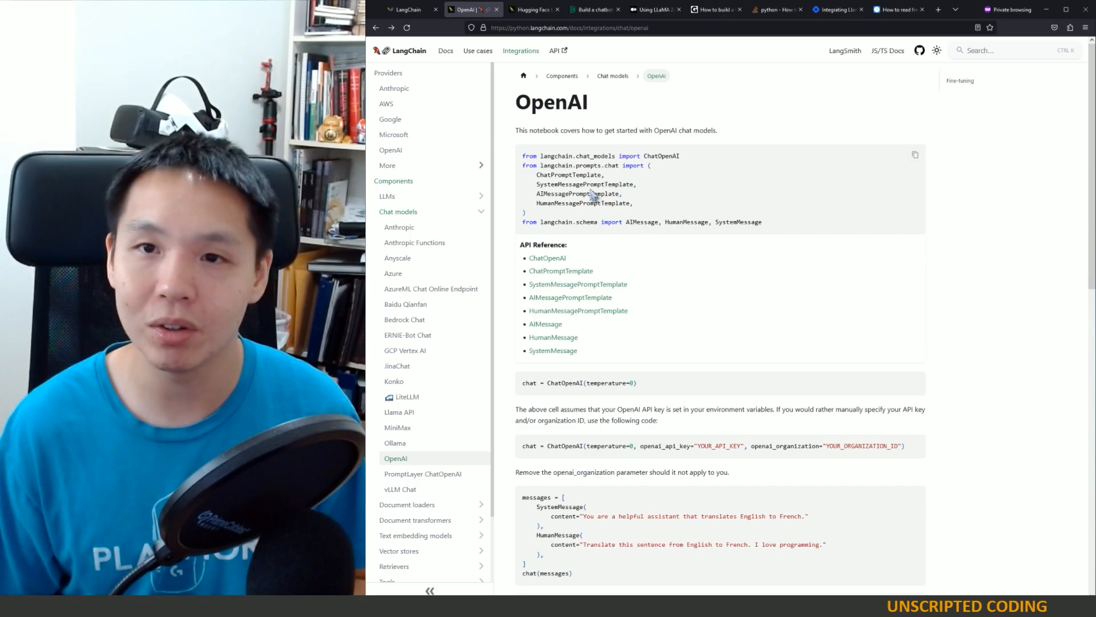
{"action": "mouse_move", "coordinate": [612, 224]}
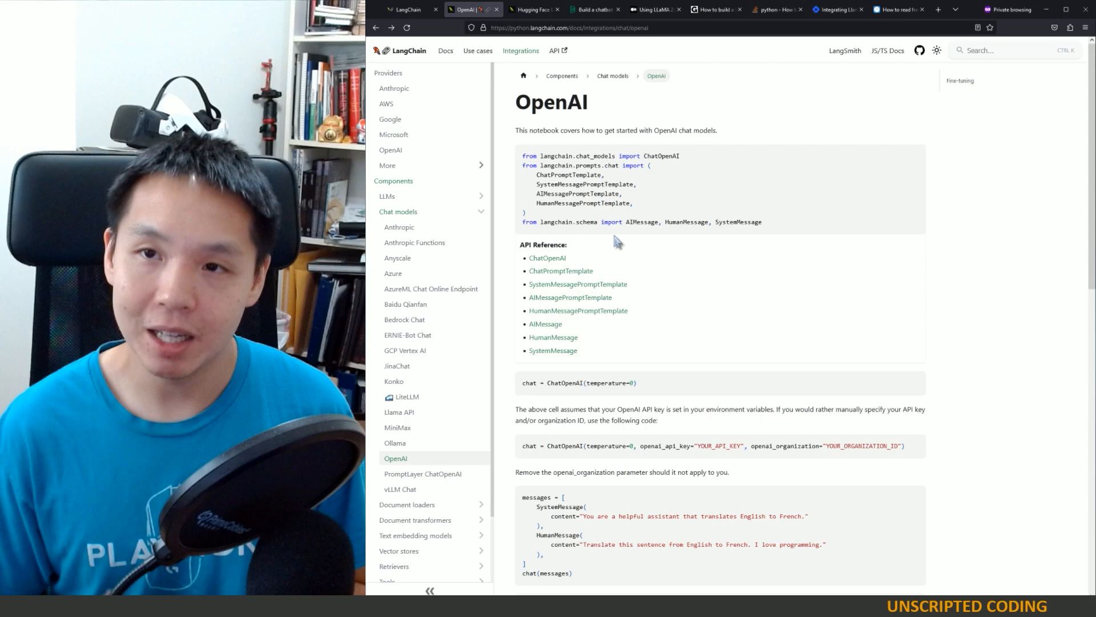
{"action": "mouse_move", "coordinate": [626, 26]}
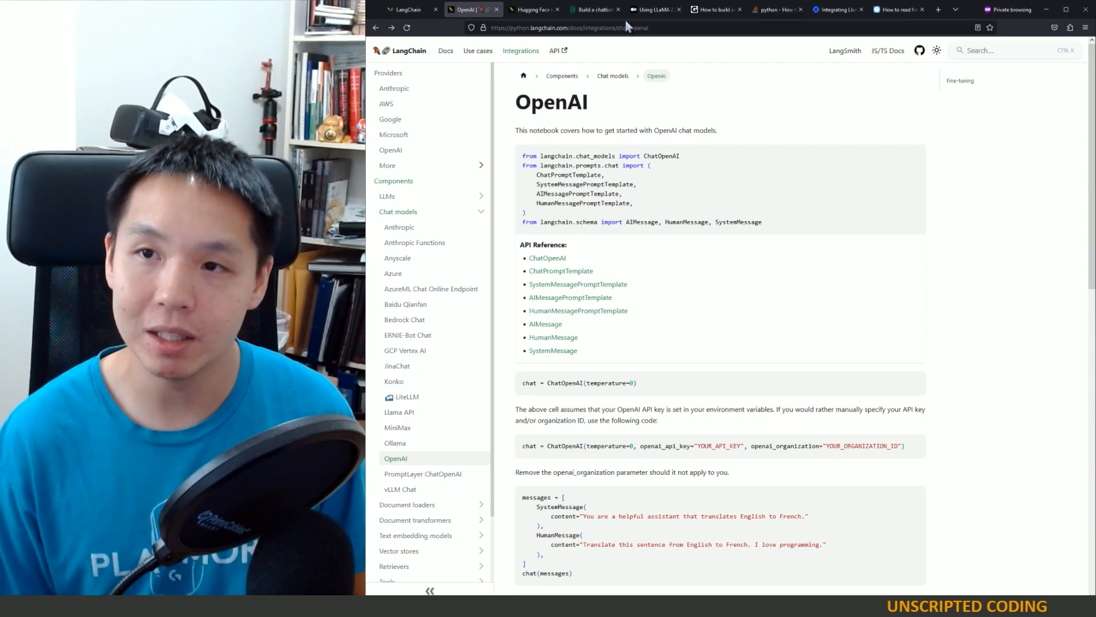
Switch to the Medium article on LLaMA 2.0, FAISS and LangChain question answering
{"action": "left_click", "coordinate": [653, 10]}
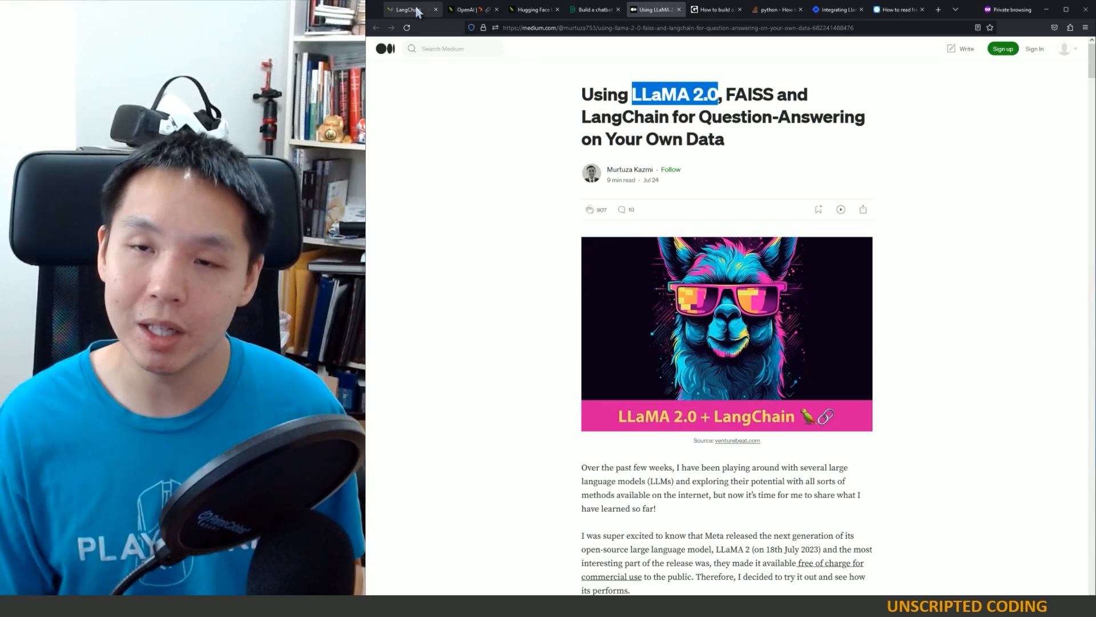
In the LangChain docs, scroll the Chat models list and open the Llama API integration page
{"action": "left_click", "coordinate": [463, 9]}
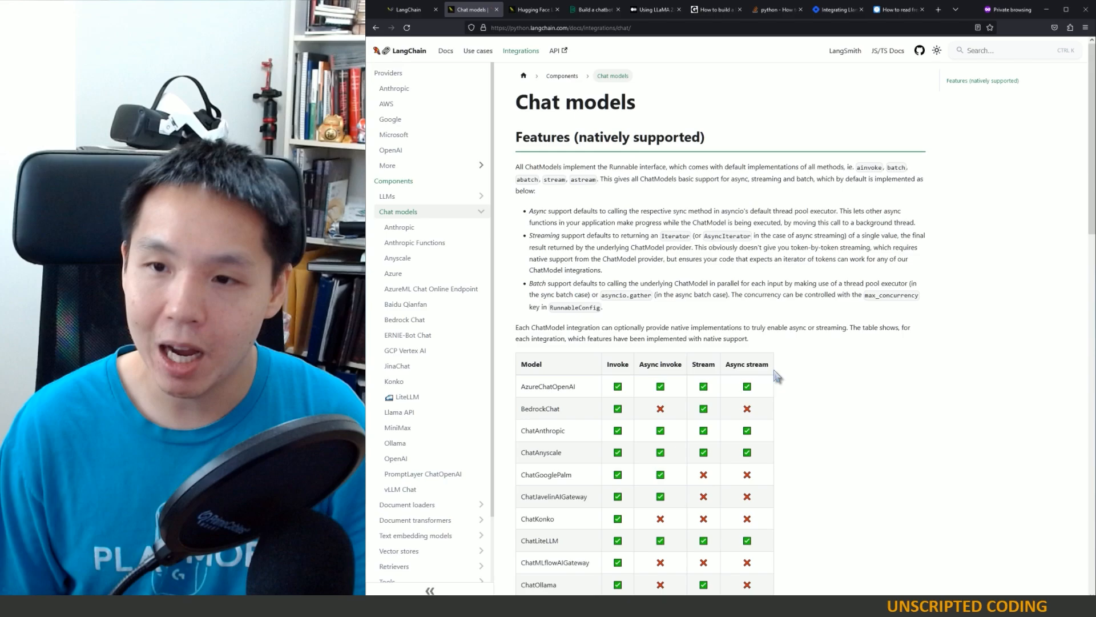
{"action": "scroll", "scroll_direction": "down", "scroll_amount": 3}
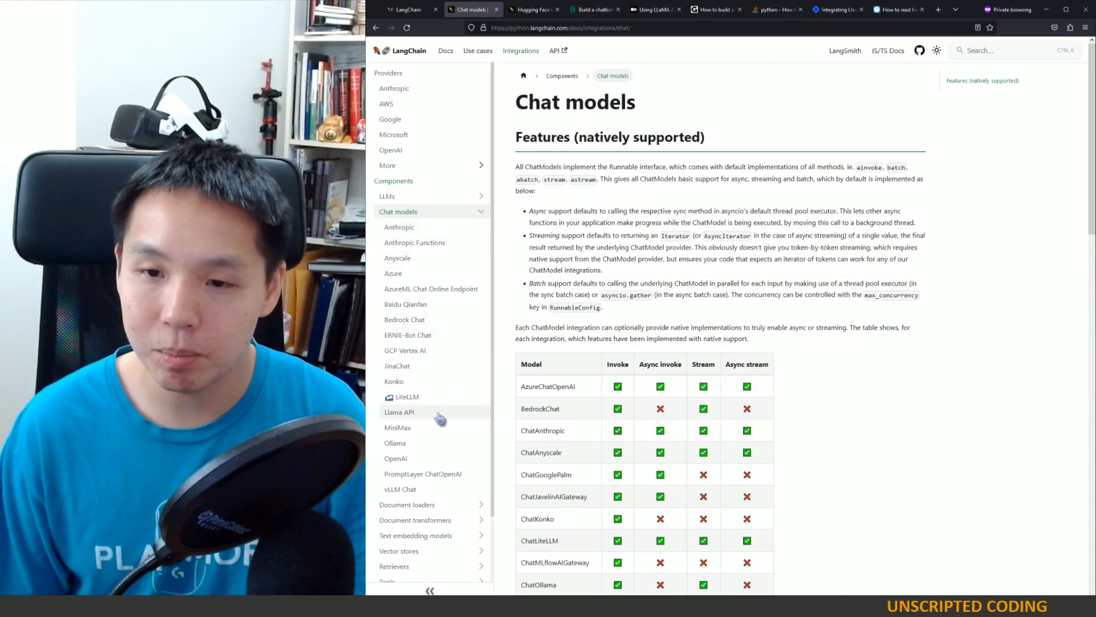
{"action": "left_click", "coordinate": [399, 412]}
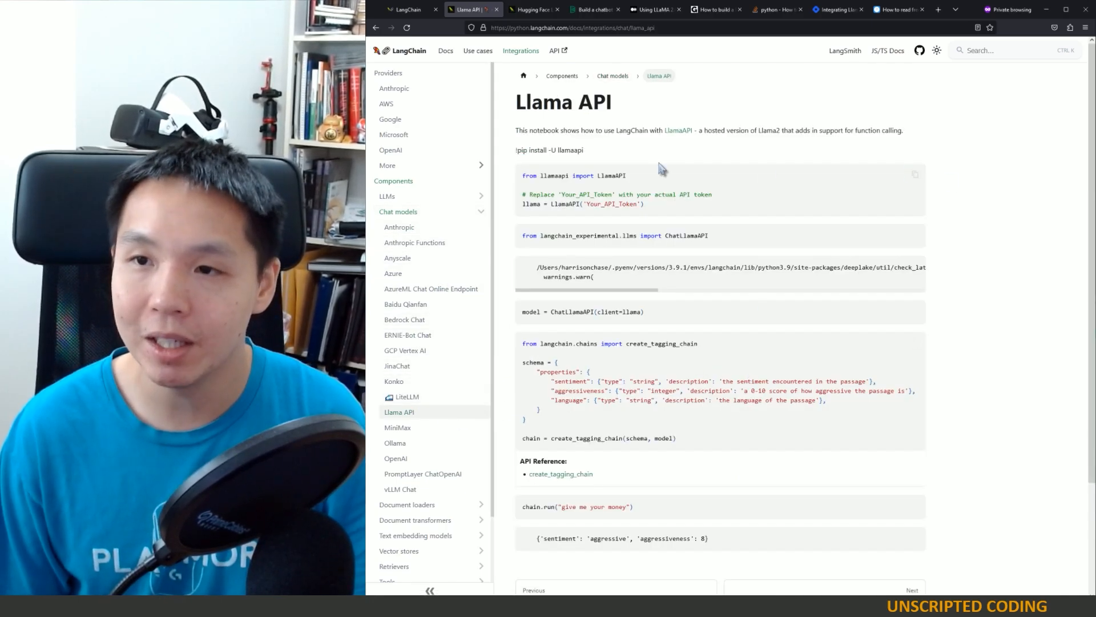
{"action": "mouse_move", "coordinate": [398, 430]}
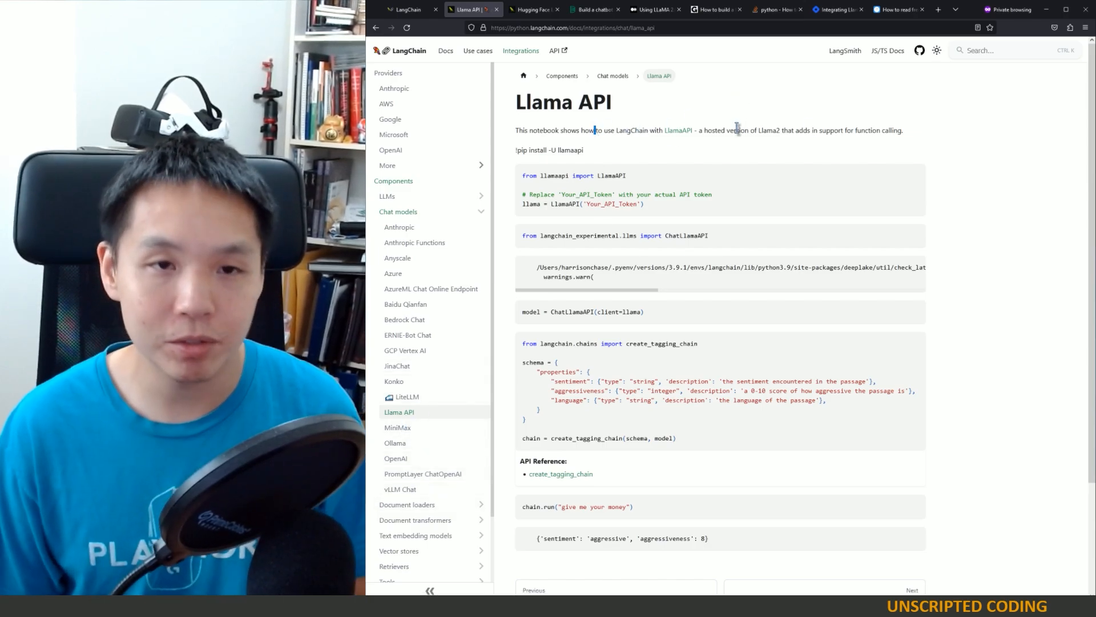
{"action": "mouse_move", "coordinate": [734, 145]}
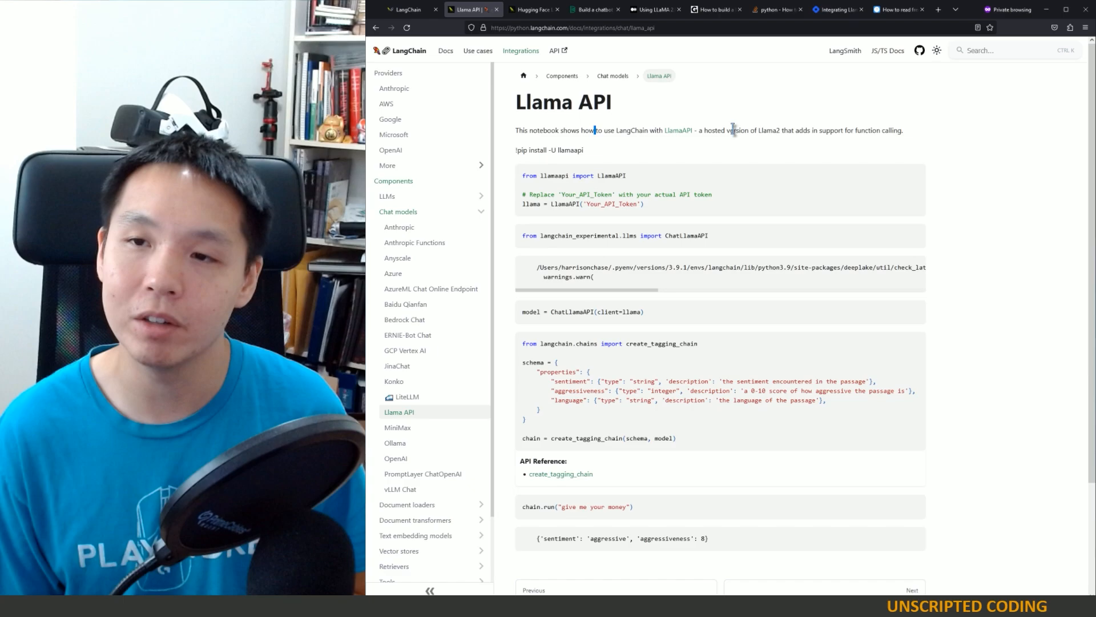
{"action": "mouse_move", "coordinate": [671, 149]}
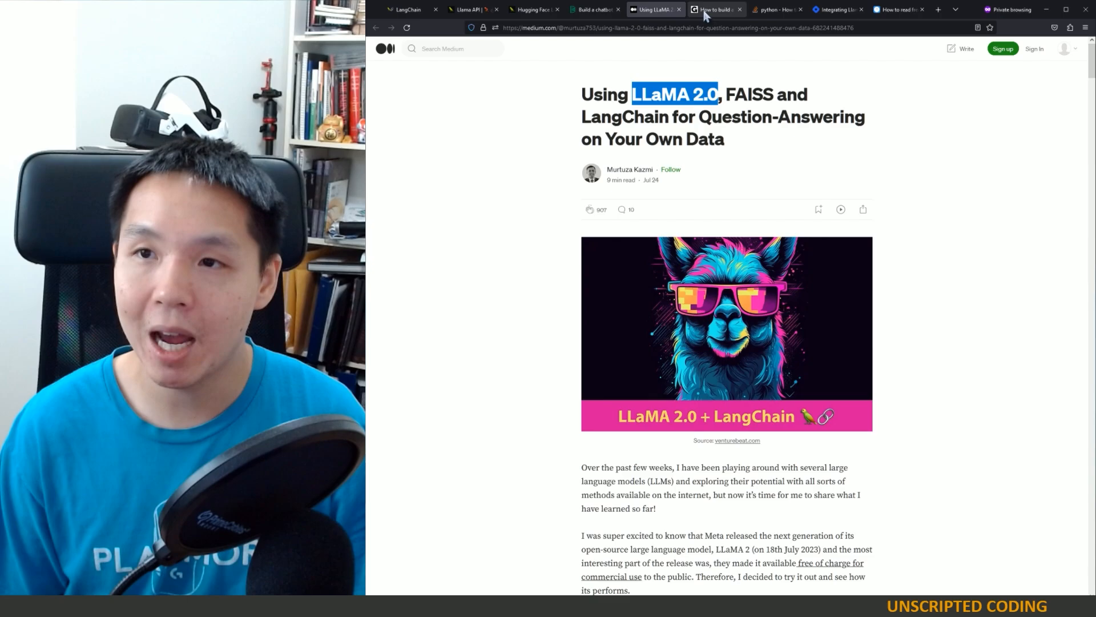
Cycle through the FutureSmart, Stack Overflow, Geeky Gadgets and Medium tabs, ending on Geeky Gadgets
{"action": "left_click", "coordinate": [838, 9]}
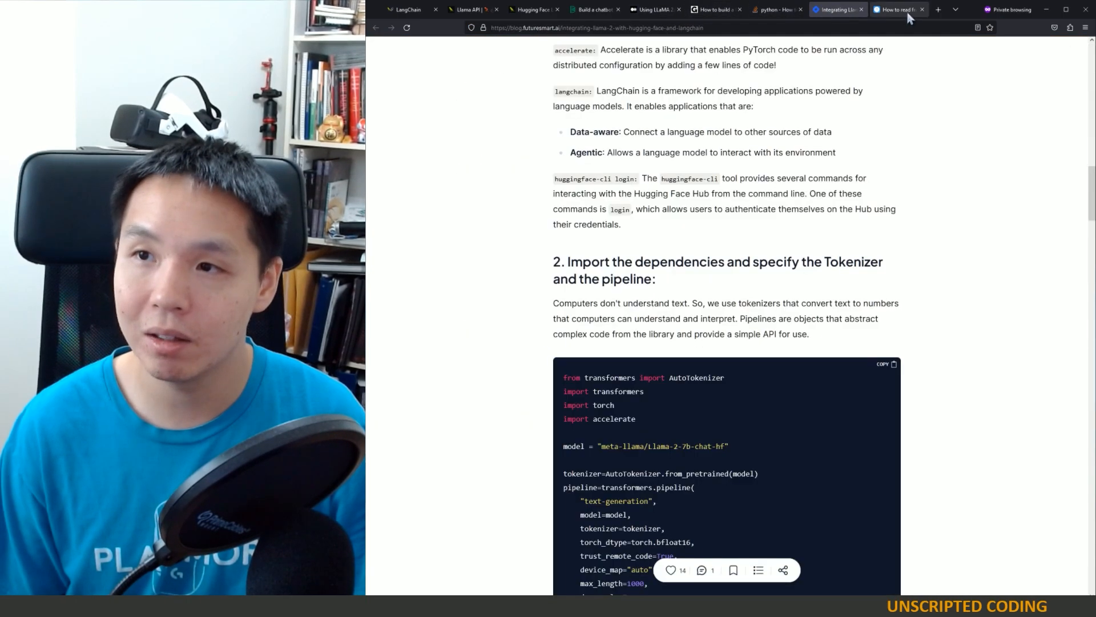
{"action": "left_click", "coordinate": [776, 10]}
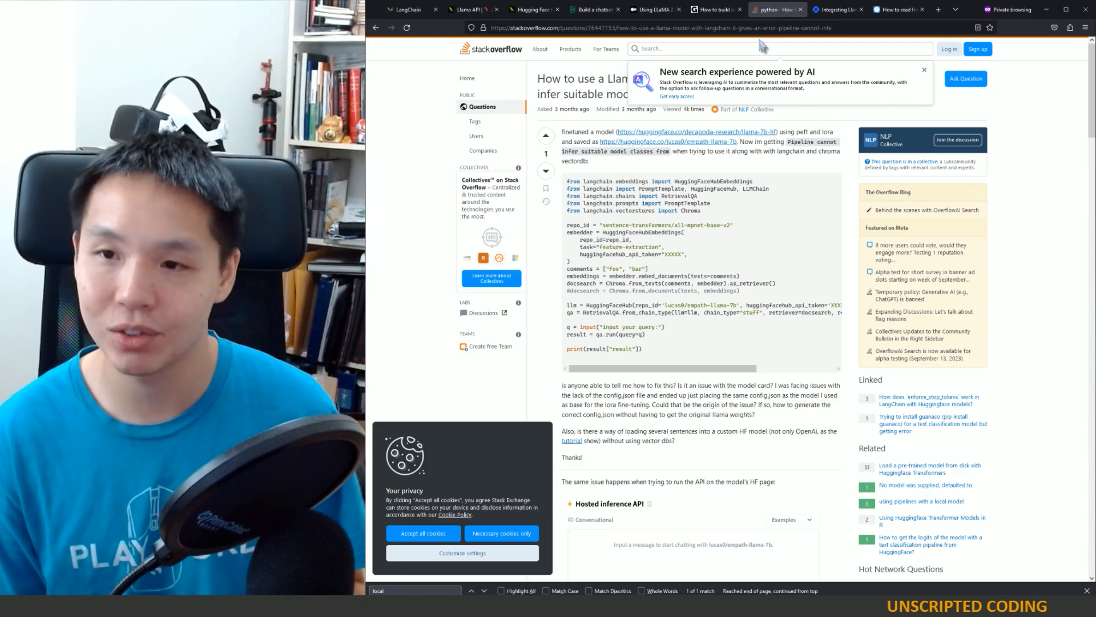
{"action": "left_click", "coordinate": [718, 9]}
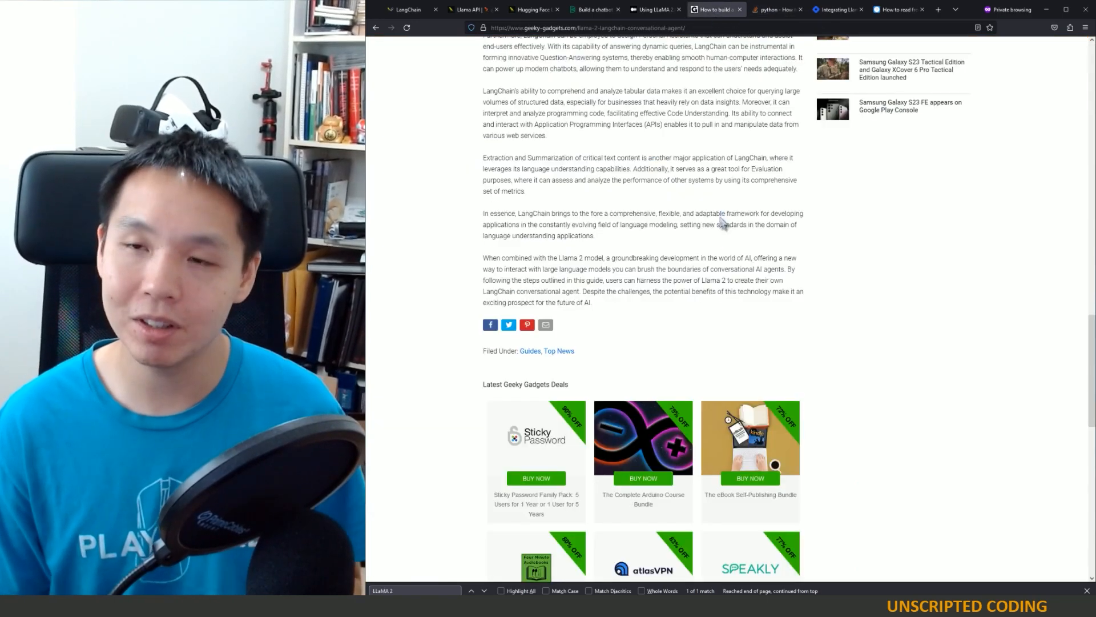
{"action": "left_click", "coordinate": [647, 10]}
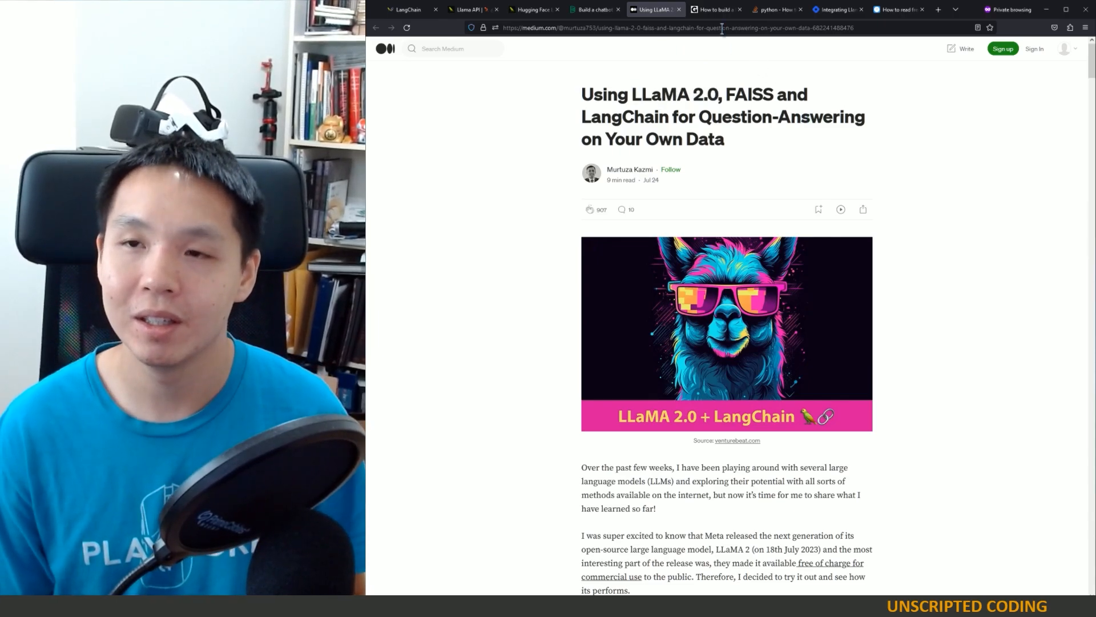
{"action": "left_click", "coordinate": [718, 9]}
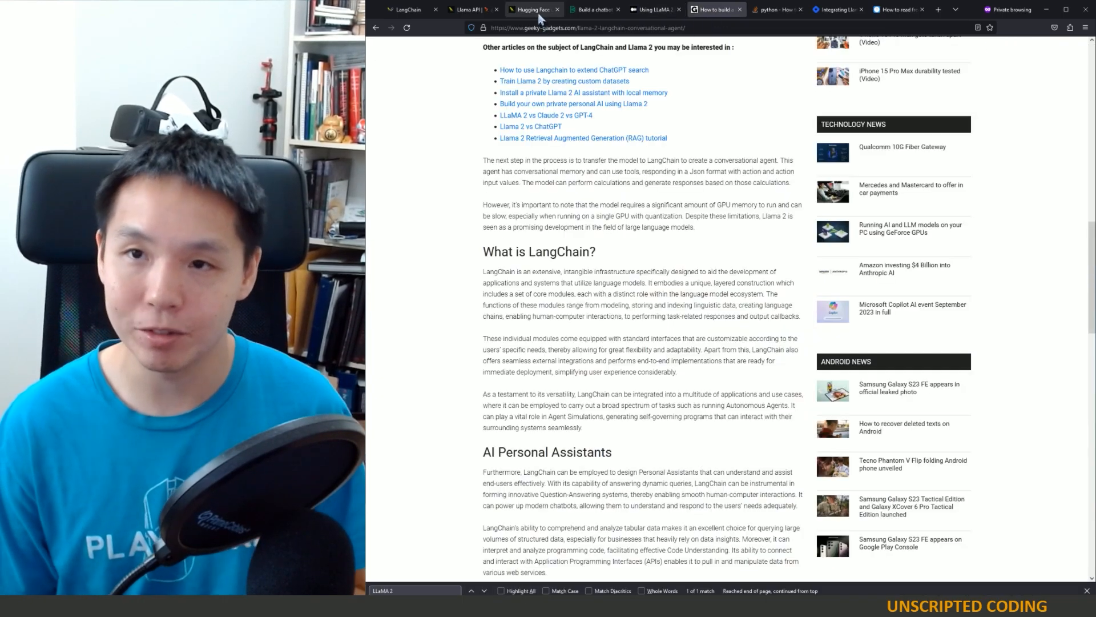
Switch to the LangChain Hugging Face Local Pipelines guide with HuggingFacePipeline example code
{"action": "left_click", "coordinate": [530, 9]}
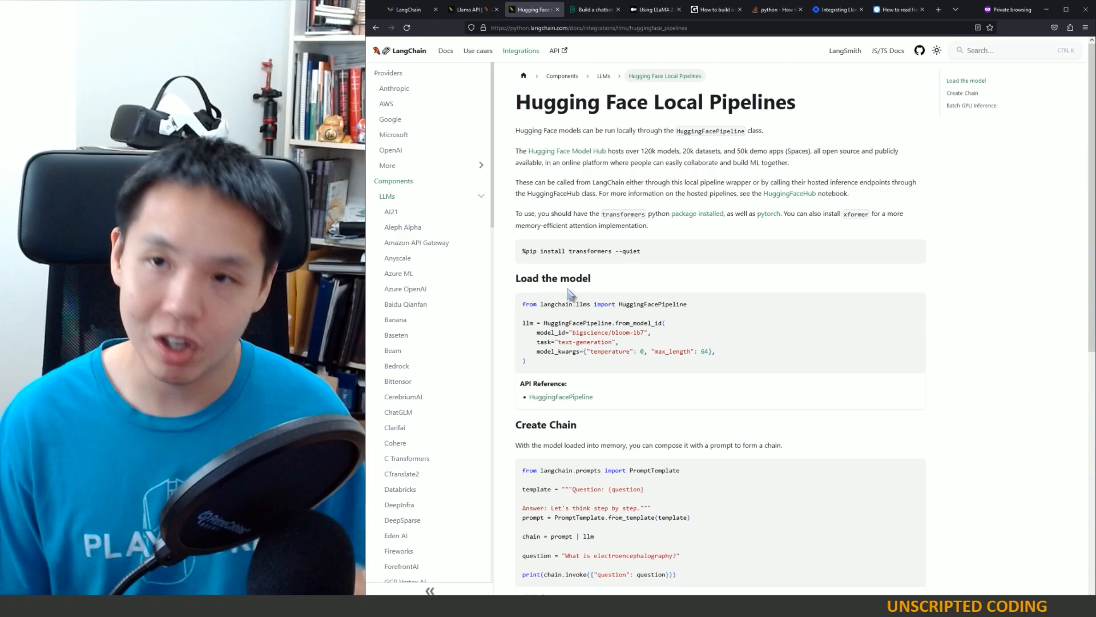
{"action": "mouse_move", "coordinate": [574, 275]}
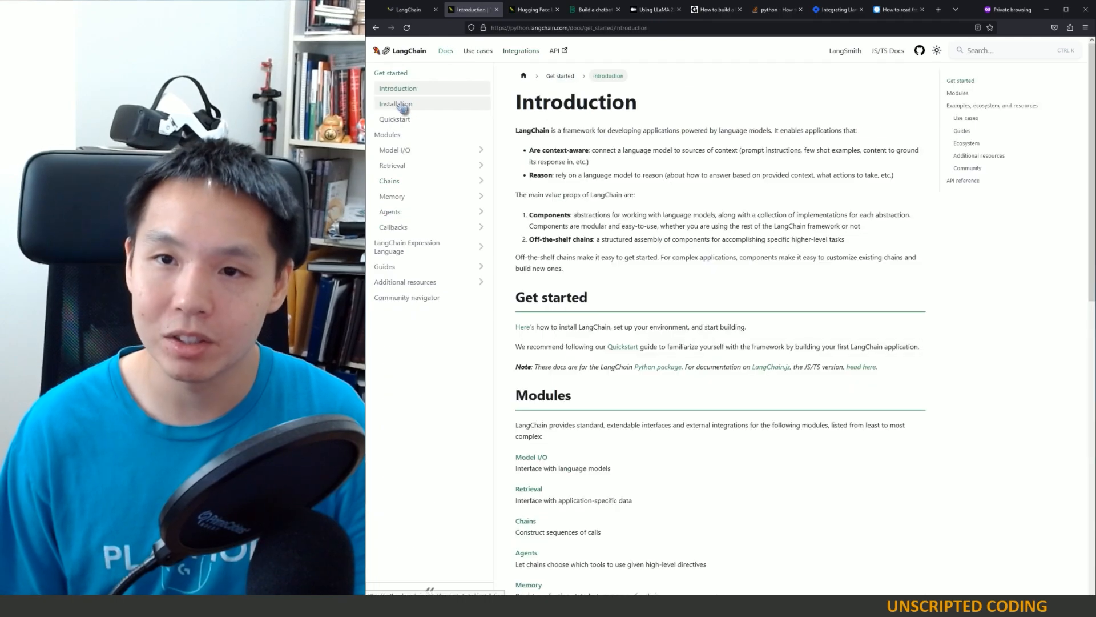
Check the LangChain Installation and Quickstart pages, then the Hugging Face pipelines tab
{"action": "left_click", "coordinate": [395, 104]}
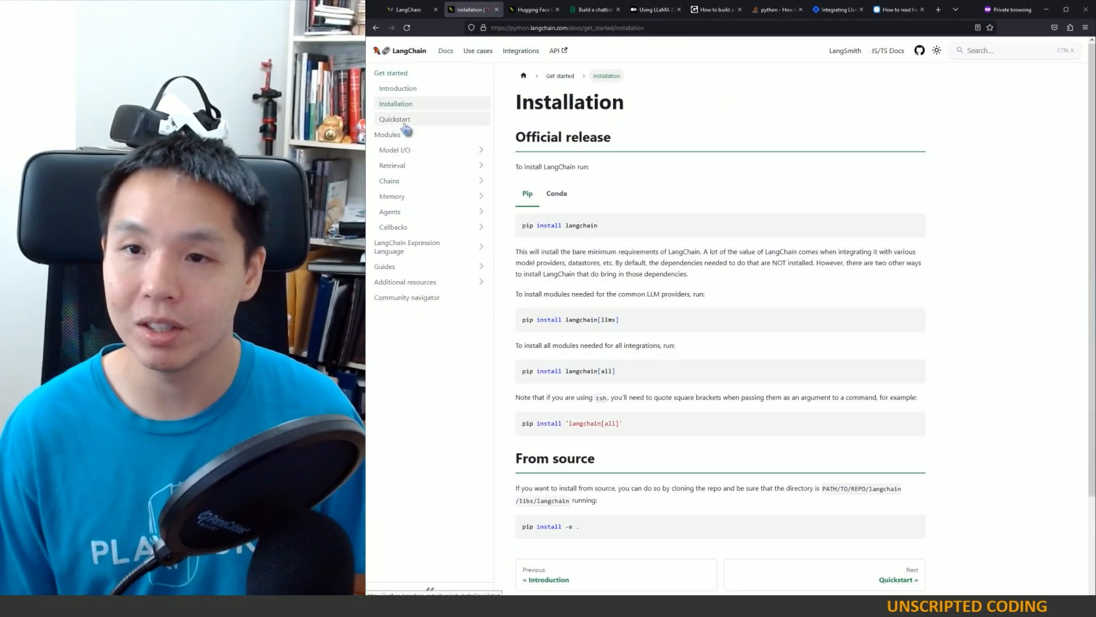
{"action": "left_click", "coordinate": [393, 119]}
{"action": "type", "text": "python -m venv .venv"}
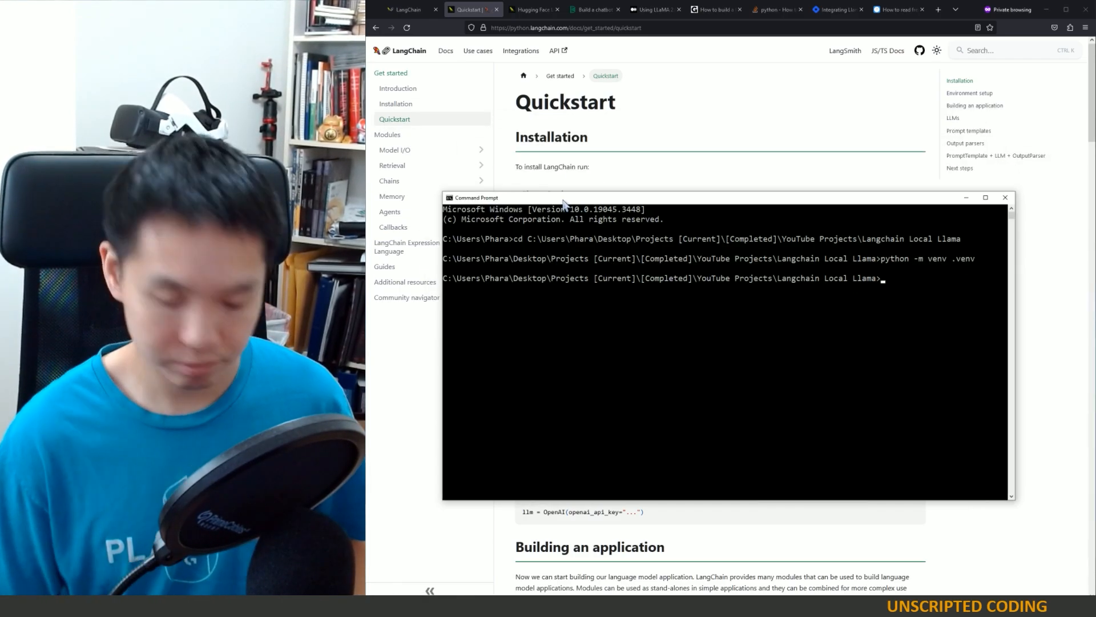
{"action": "left_click", "coordinate": [530, 9]}
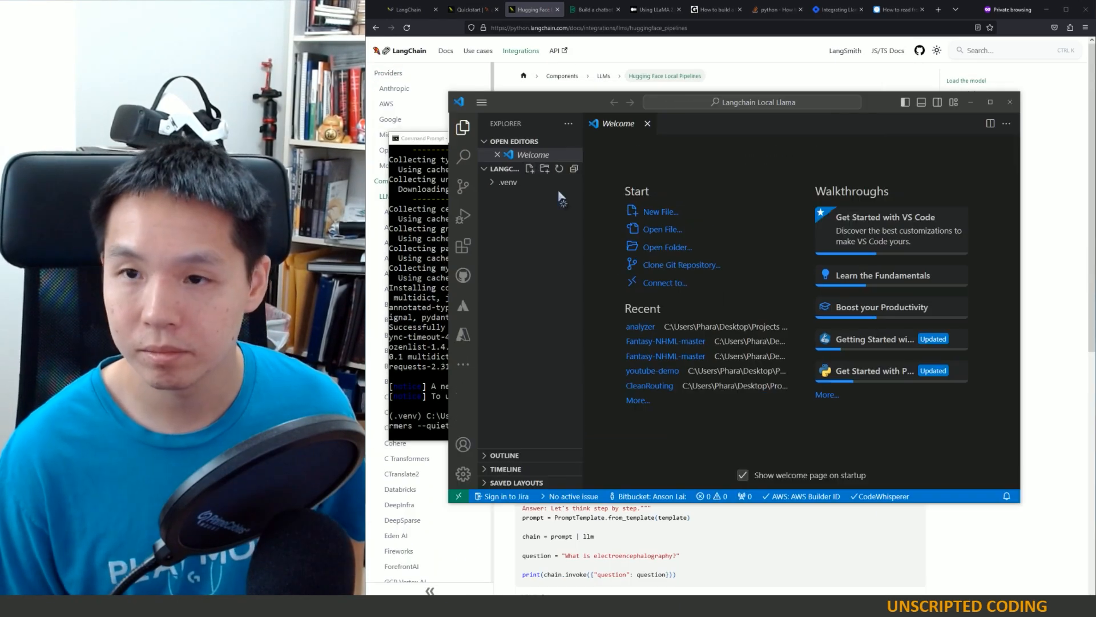
Review the LLaMA 2.0 article, the Stack Overflow question and FutureSmart's LangChain code section
{"action": "left_click", "coordinate": [651, 9]}
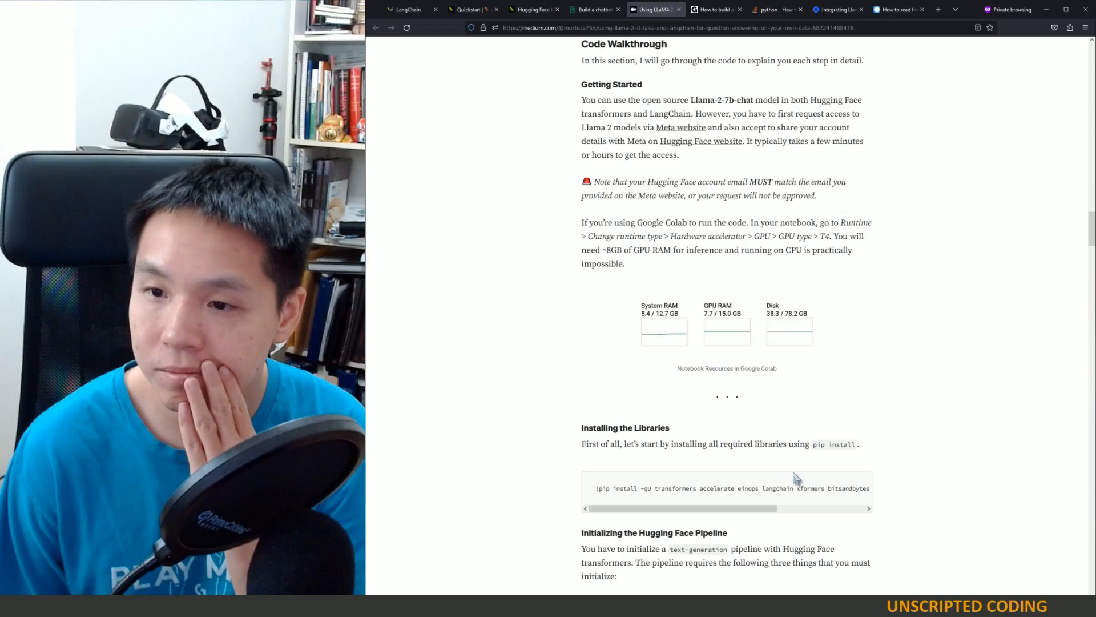
{"action": "left_click", "coordinate": [772, 9]}
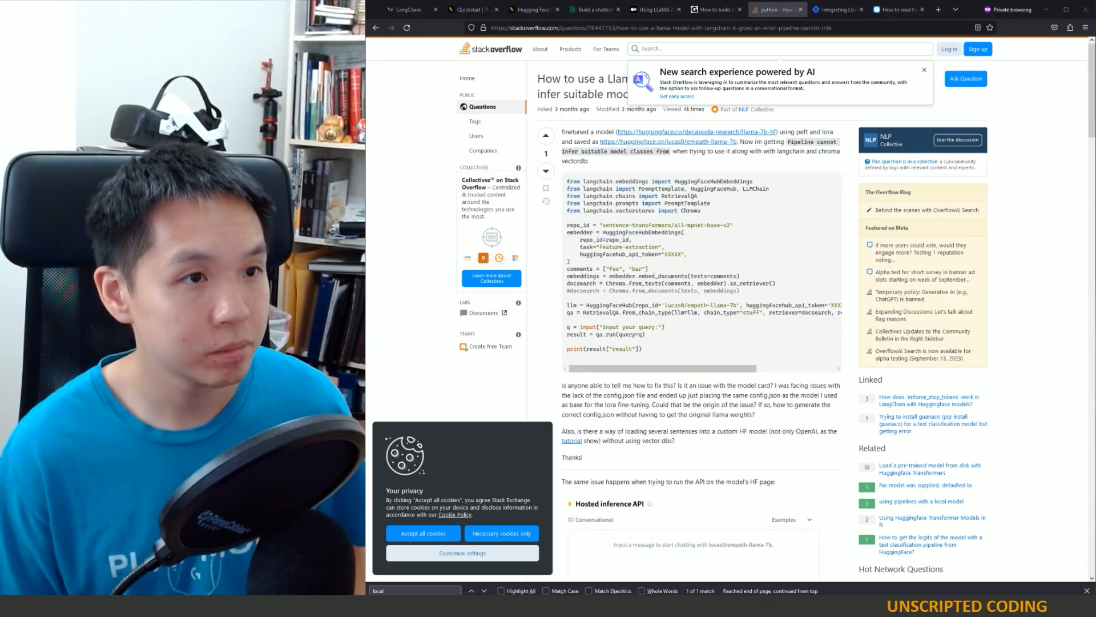
{"action": "left_click", "coordinate": [836, 10]}
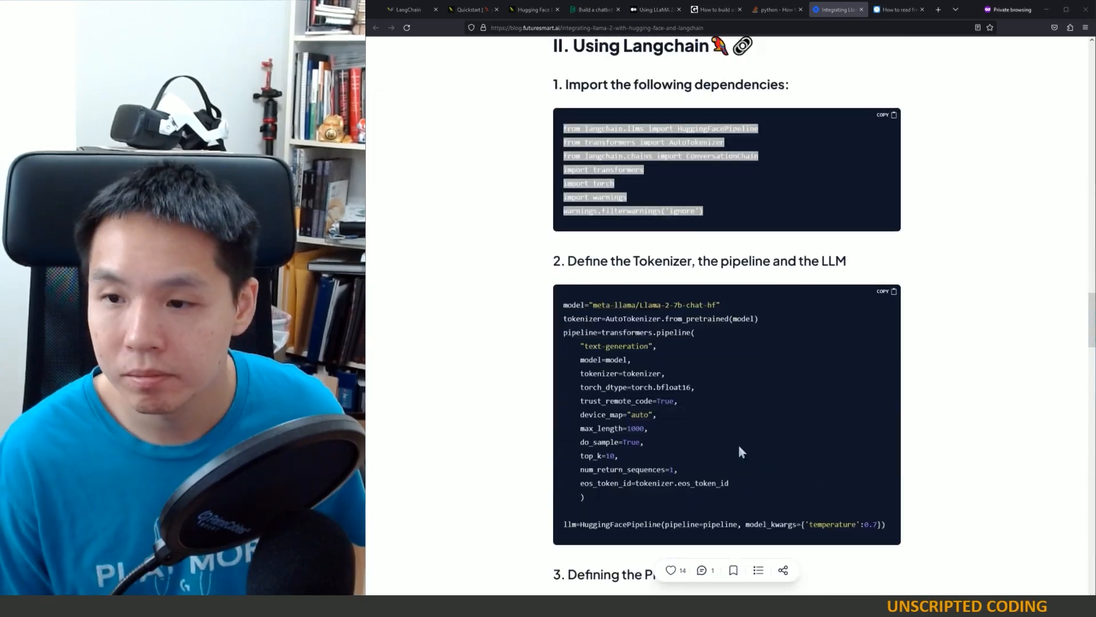
{"action": "scroll", "scroll_direction": "down", "scroll_amount": 3}
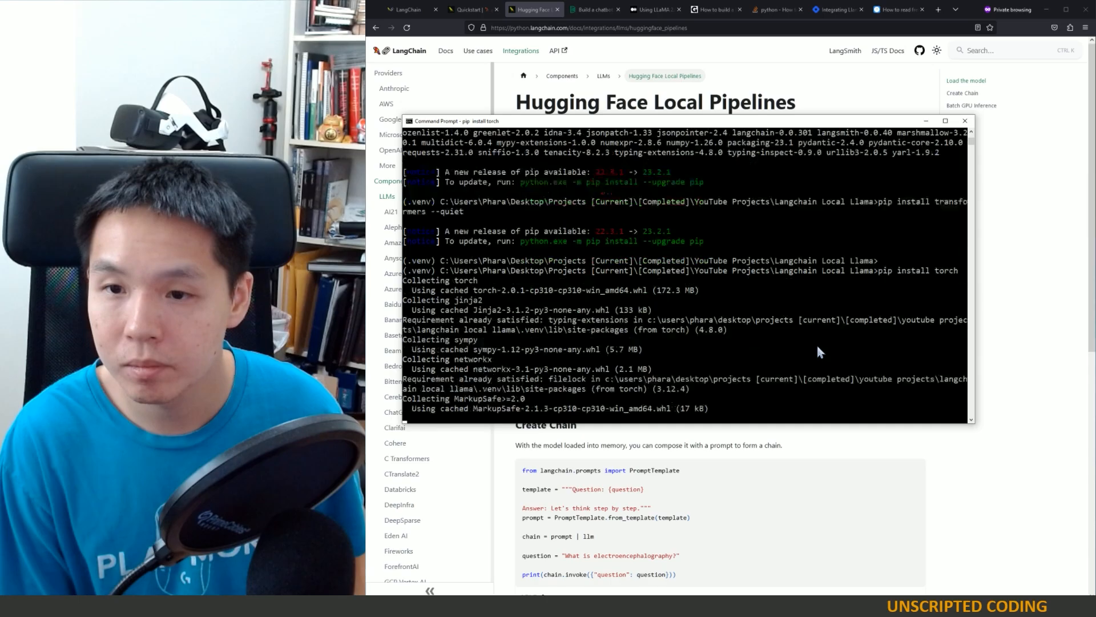
Relaunch run.py in the debugger with the token, adding the PromptTemplate import and a float value
{"action": "left_click", "coordinate": [891, 10]}
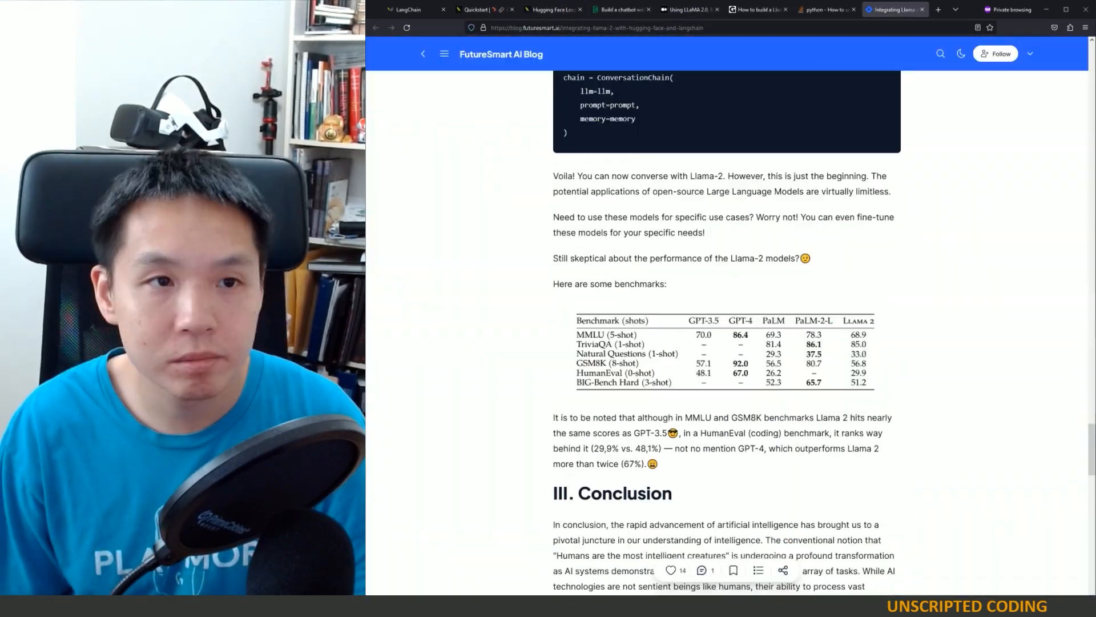
{"action": "left_click", "coordinate": [555, 10]}
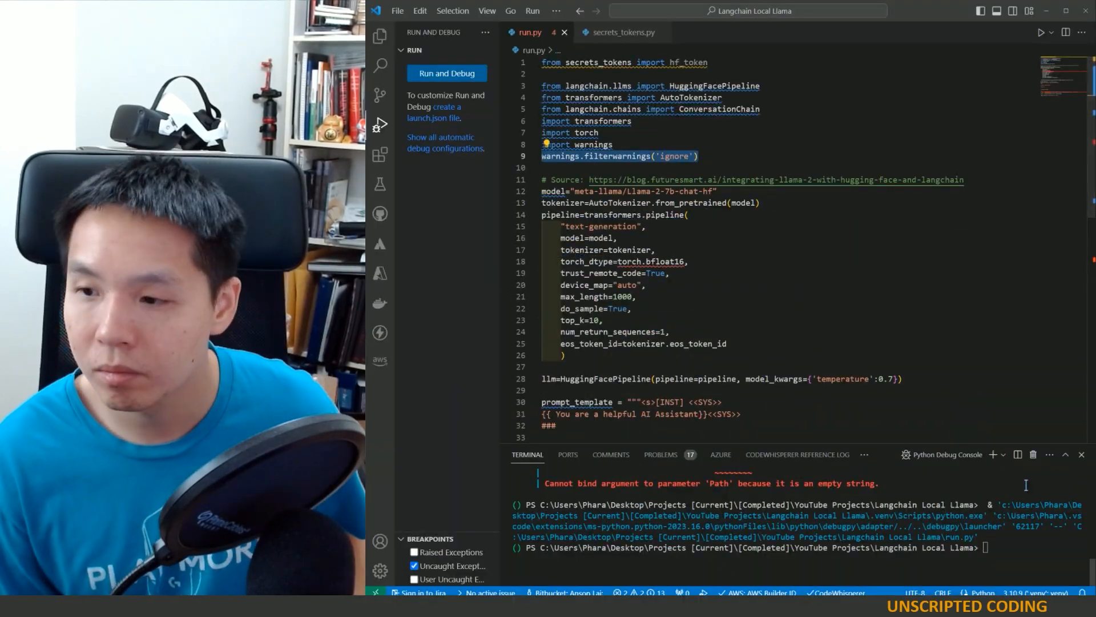
{"action": "left_click", "coordinate": [447, 73]}
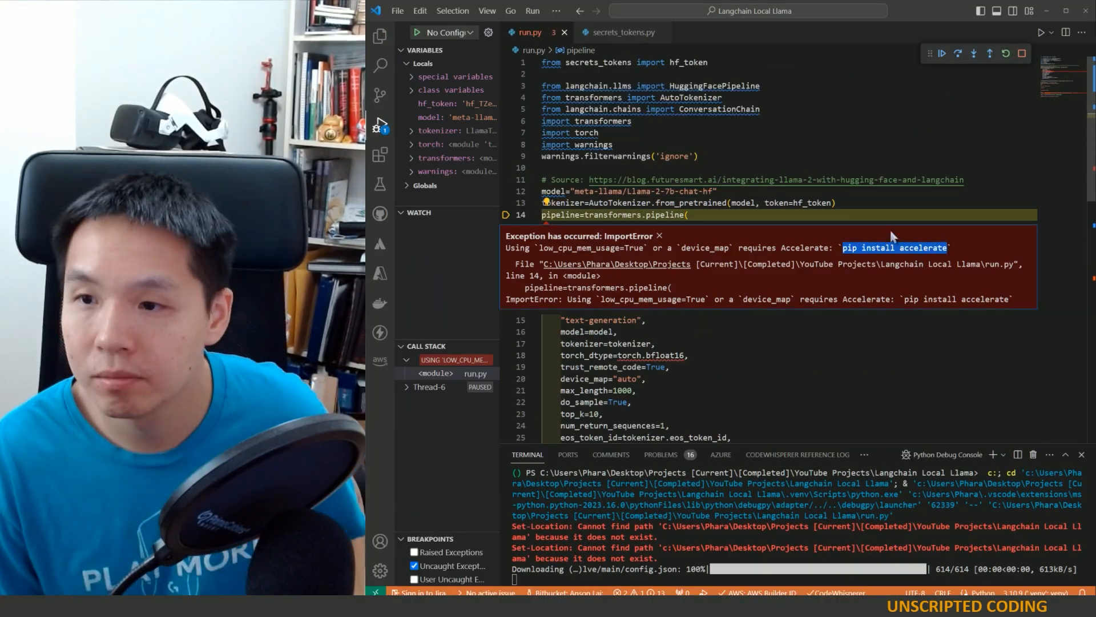
{"action": "left_click", "coordinate": [944, 53]}
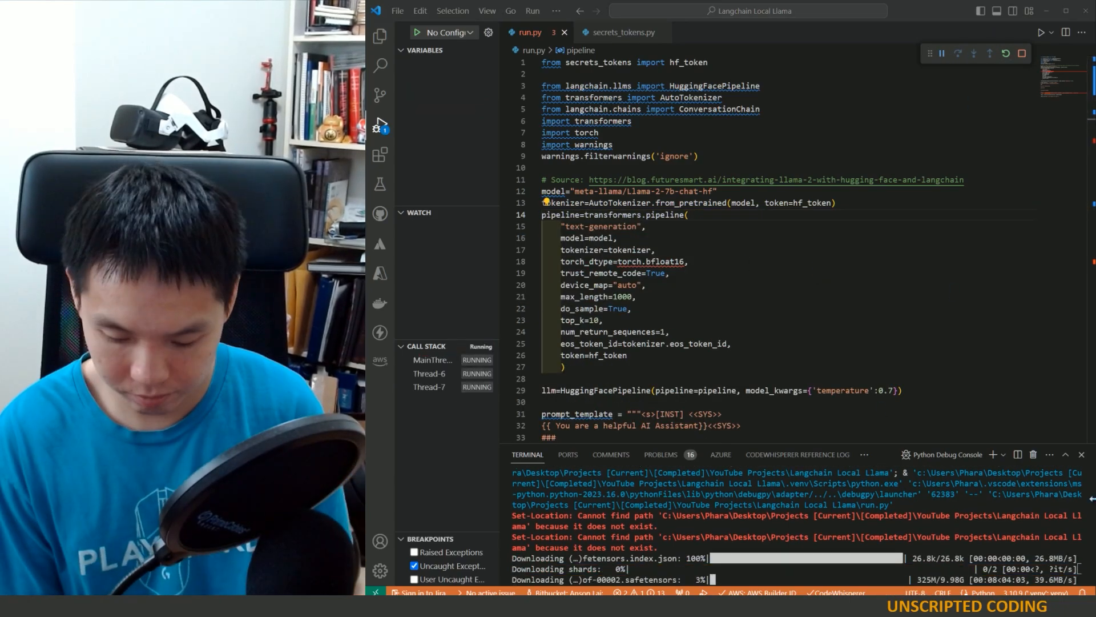
{"action": "type", "text": "from langchain.prompts import PromptTemplate"}
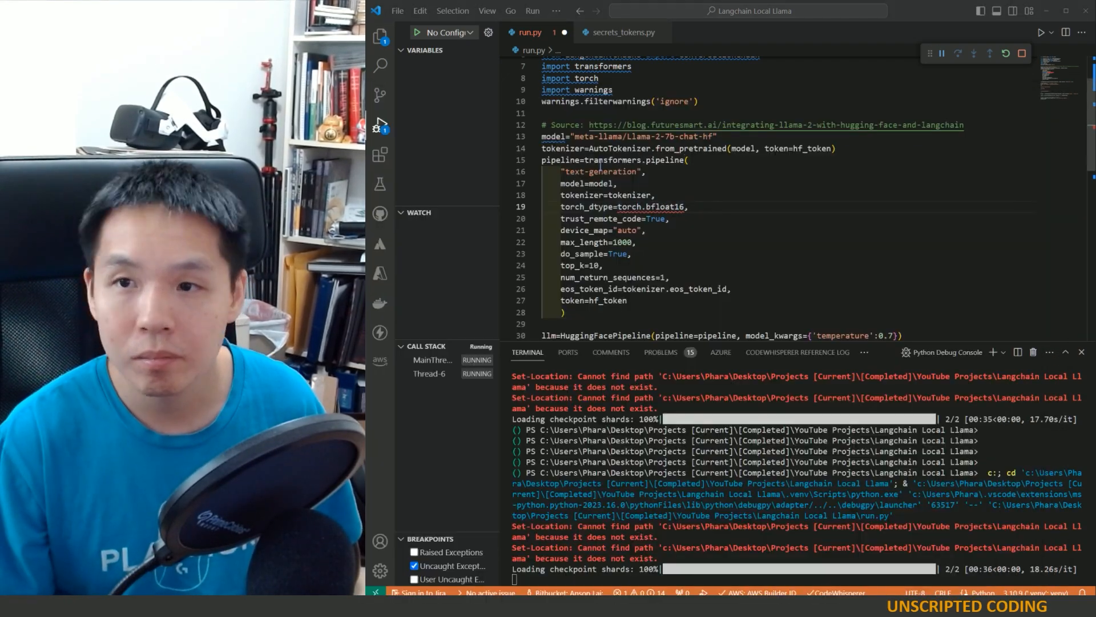
{"action": "type", "text": "float"}
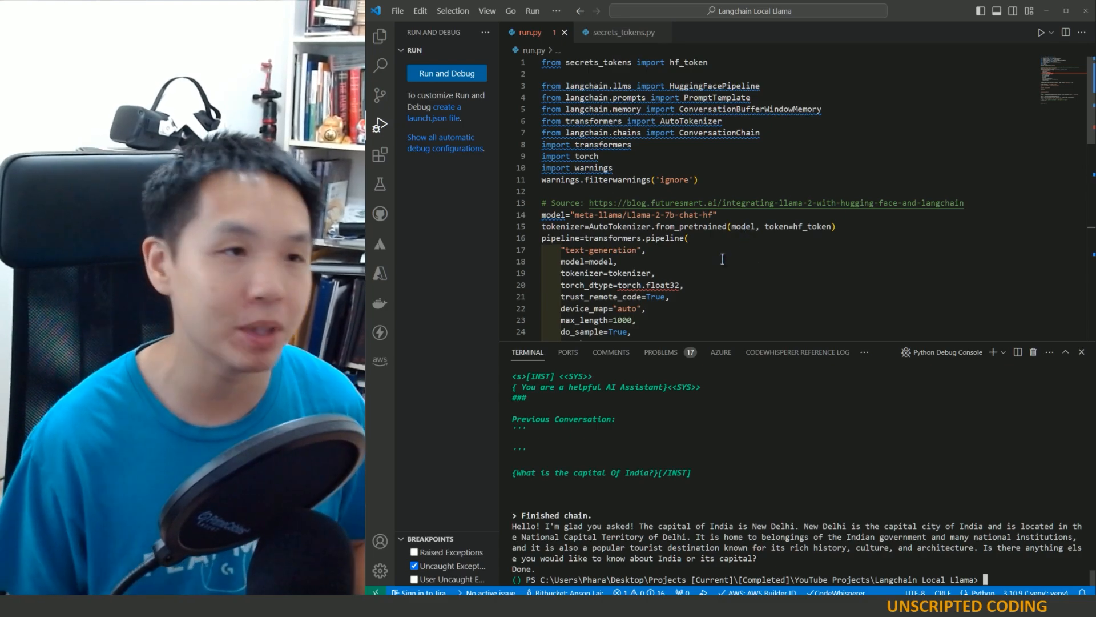
{"action": "mouse_move", "coordinate": [773, 227]}
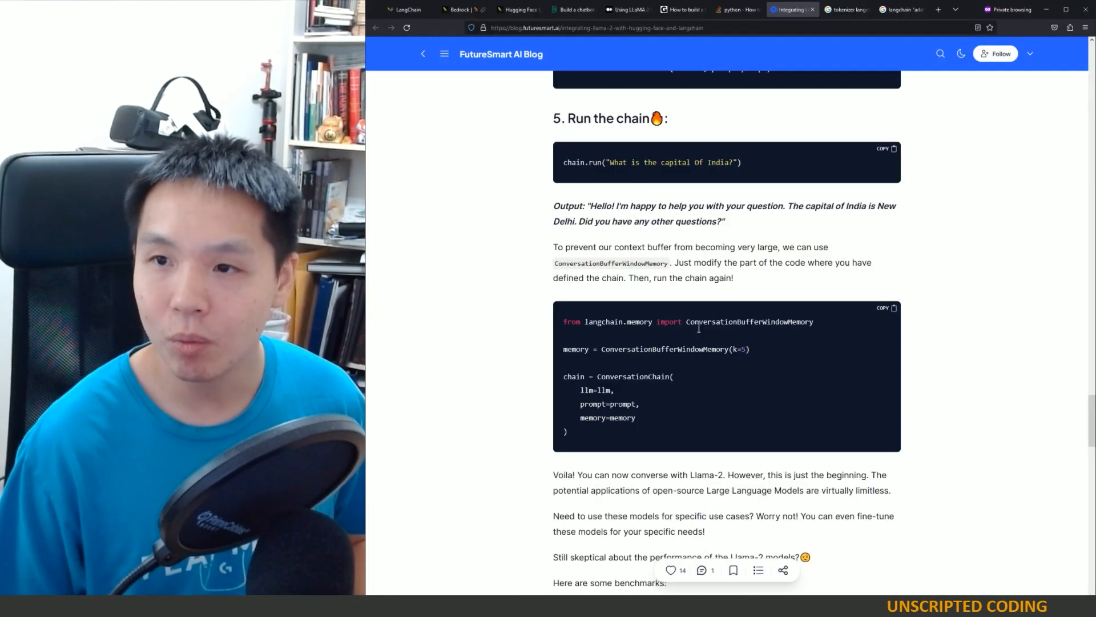
Scroll the FutureSmart post to 'II. Using Langchain' and its import and tokenizer/pipeline code
{"action": "scroll", "scroll_direction": "up", "scroll_amount": 3}
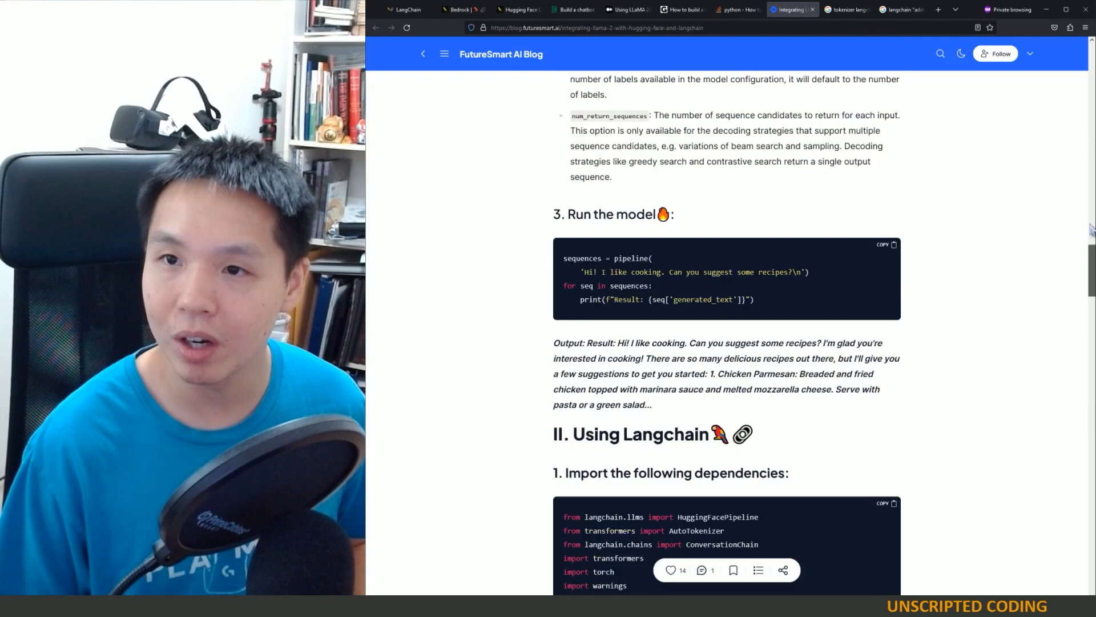
{"action": "scroll", "scroll_direction": "up", "scroll_amount": 3}
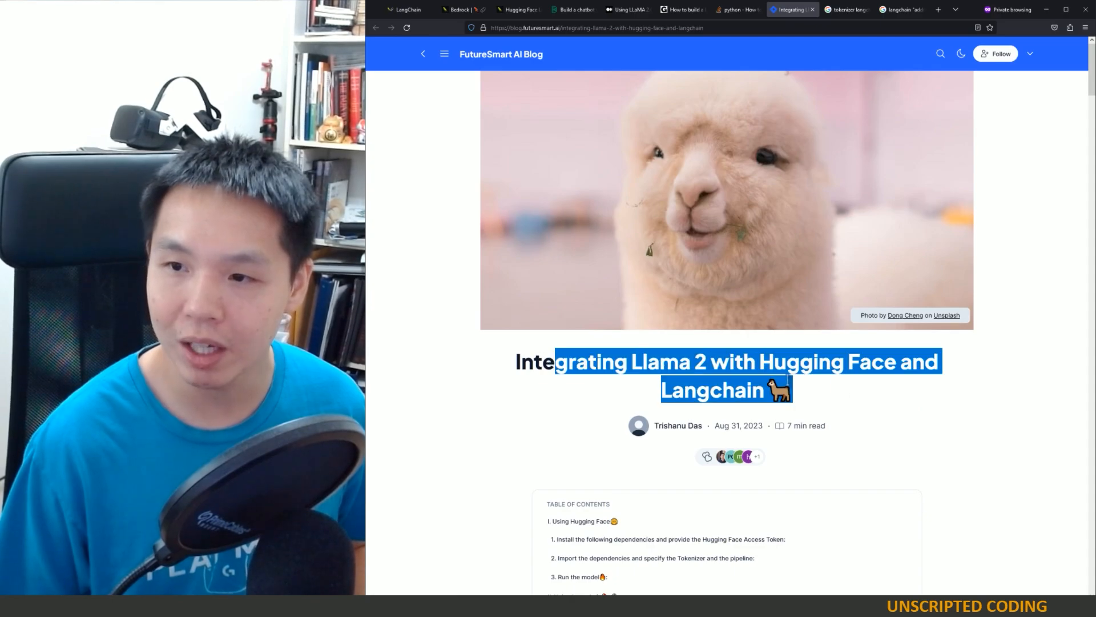
{"action": "scroll", "scroll_direction": "down", "scroll_amount": 3}
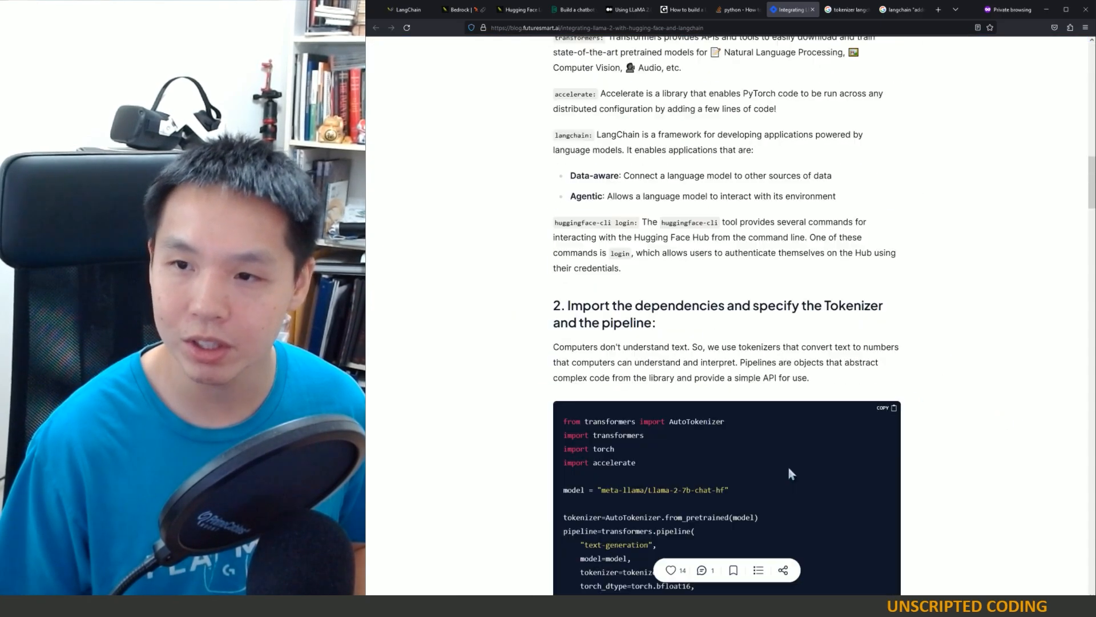
{"action": "scroll", "scroll_direction": "down", "scroll_amount": 3}
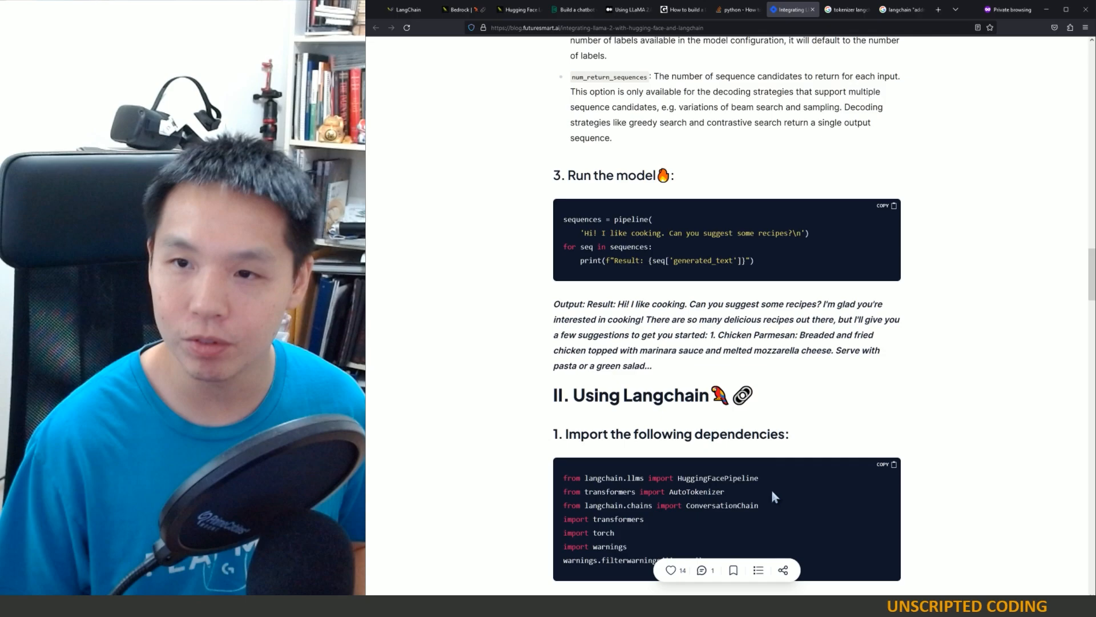
{"action": "scroll", "scroll_direction": "down", "scroll_amount": 3}
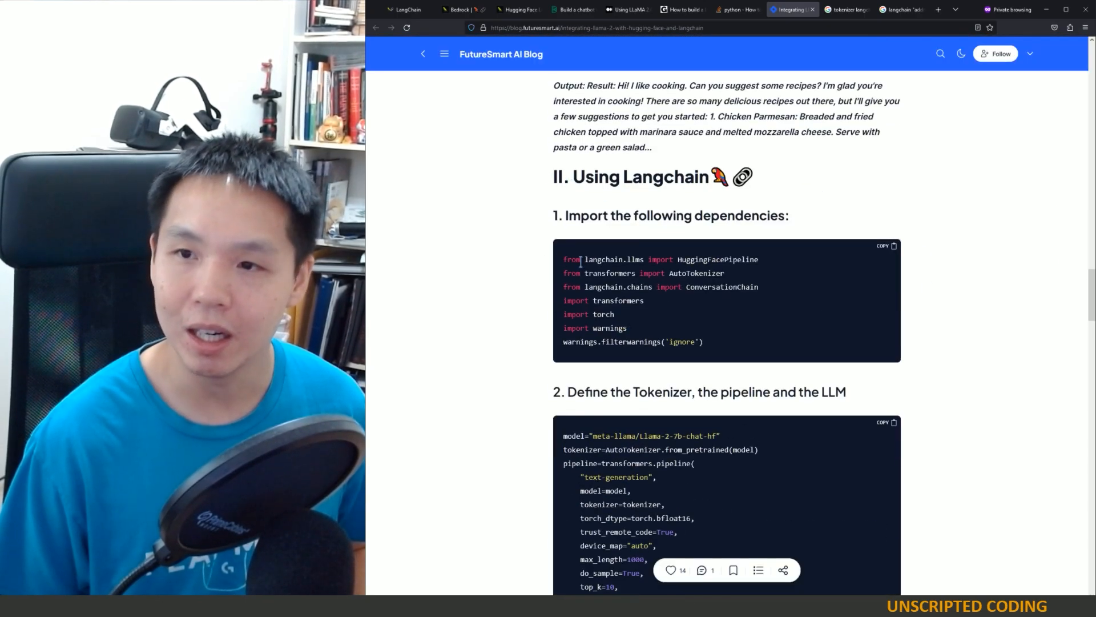
{"action": "scroll", "scroll_direction": "up", "scroll_amount": 3}
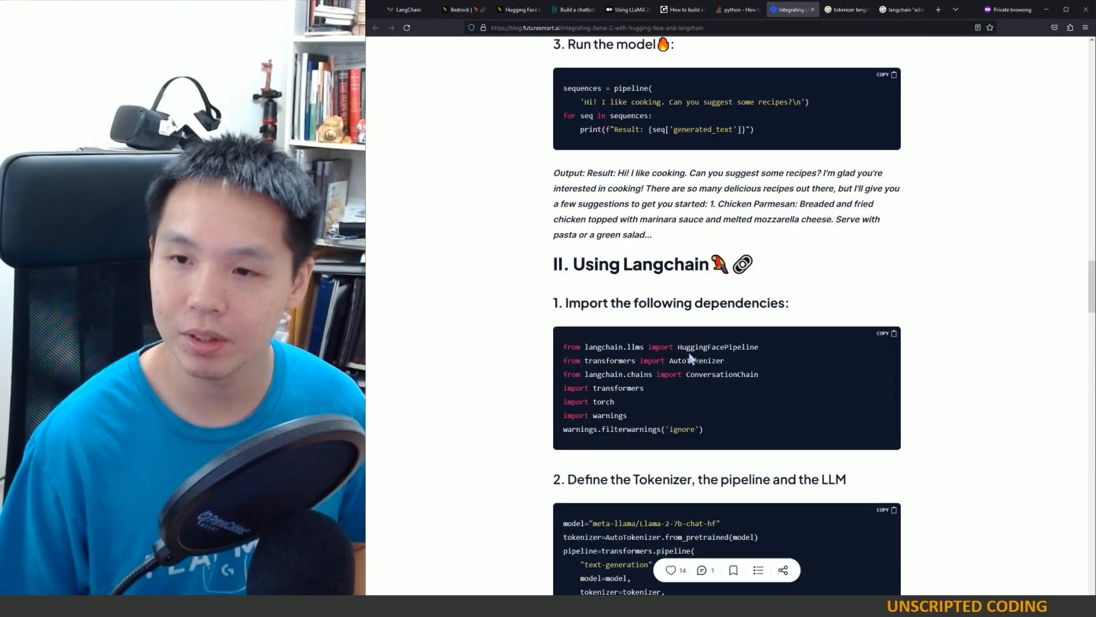
{"action": "scroll", "scroll_direction": "down", "scroll_amount": 3}
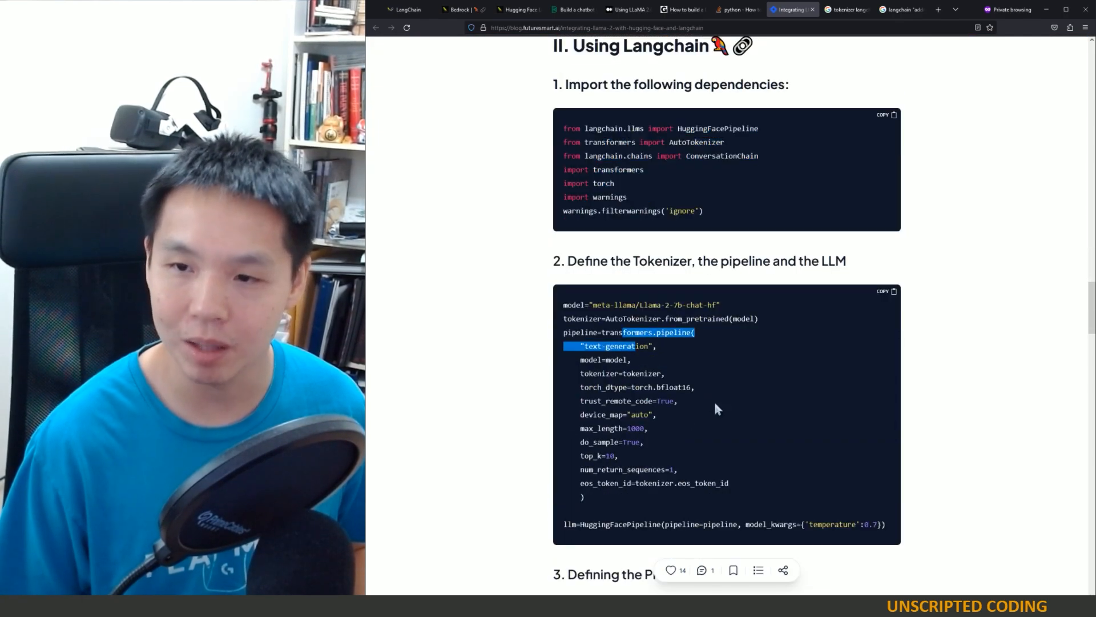
{"action": "scroll", "scroll_direction": "down", "scroll_amount": 3}
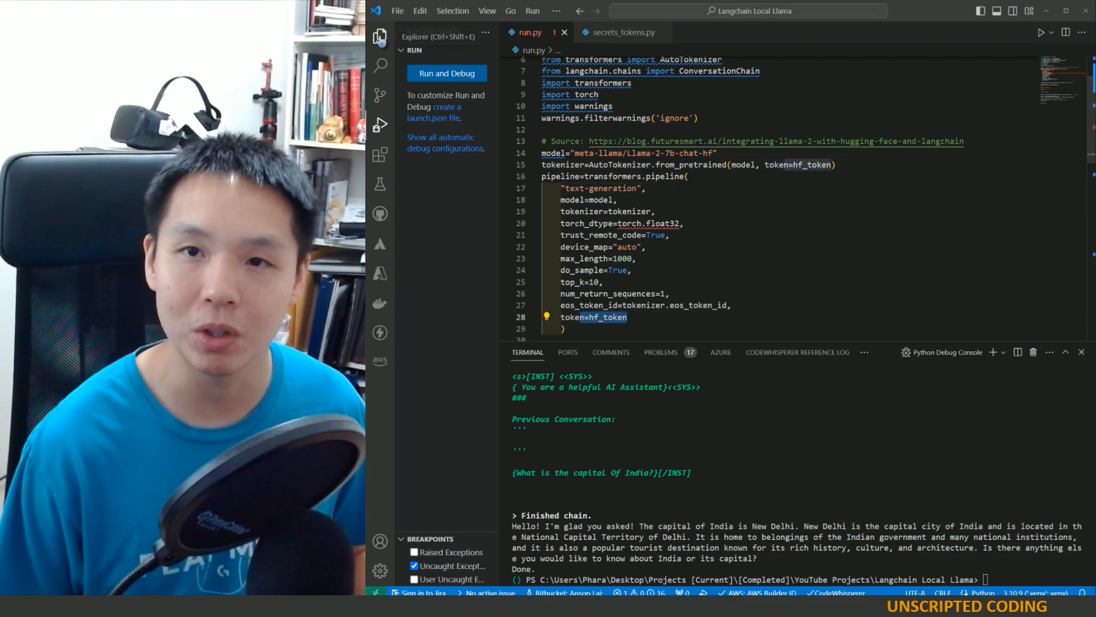
Show the Explorer file list and scroll run.py toward the prompt template and chain
{"action": "left_click", "coordinate": [379, 37]}
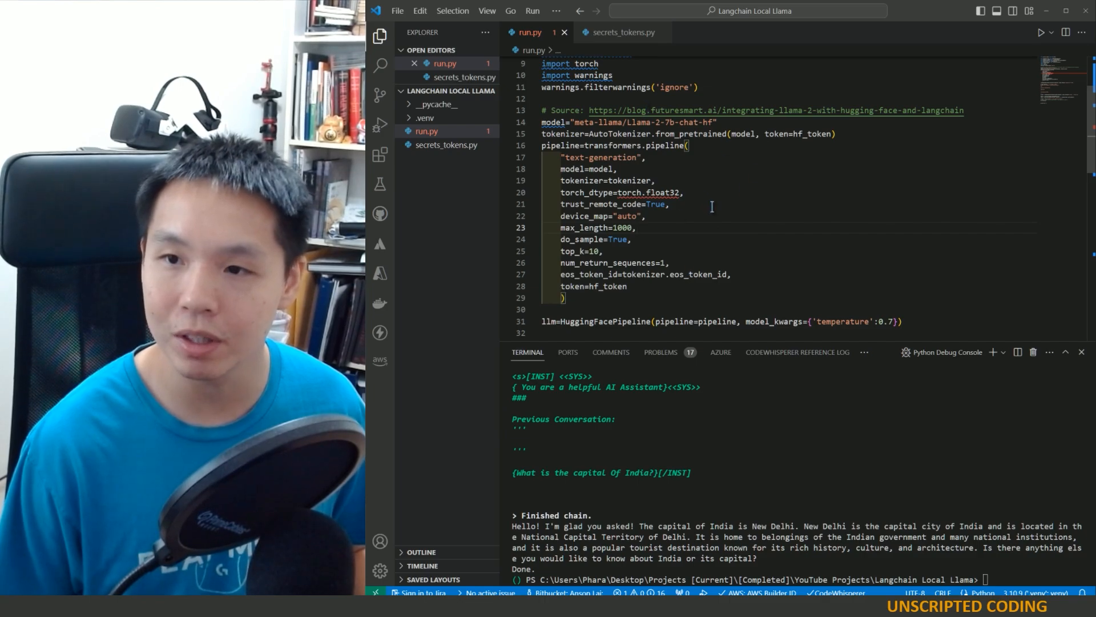
{"action": "scroll", "scroll_direction": "down", "scroll_amount": 3}
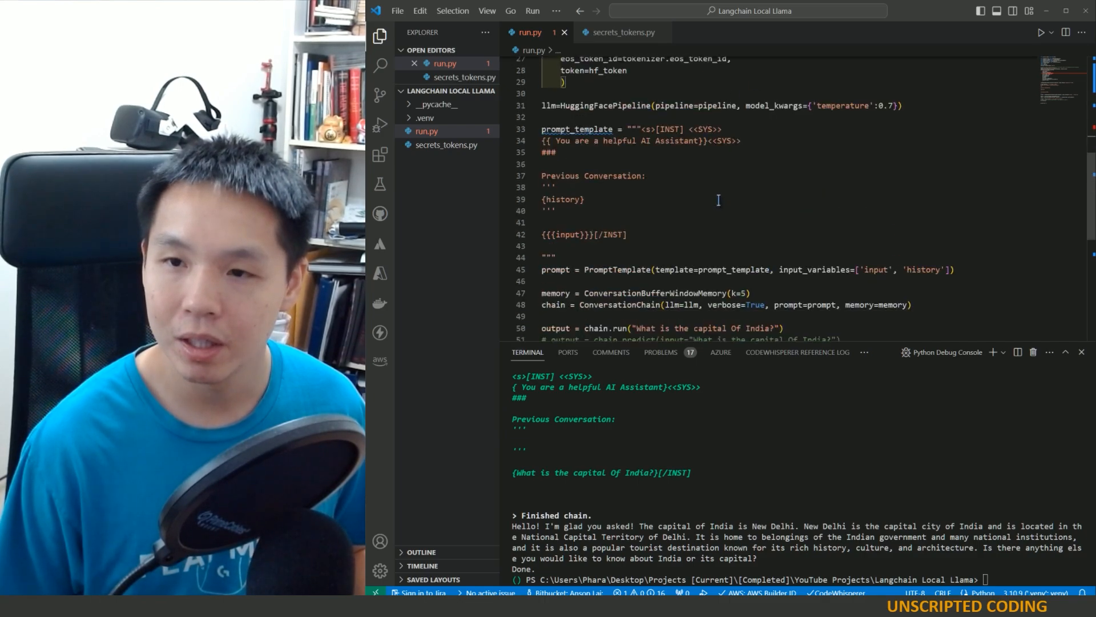
{"action": "scroll", "scroll_direction": "down", "scroll_amount": 3}
{"action": "type", "text": "from langchain.memory import ConversationBufferWindowMemory"}
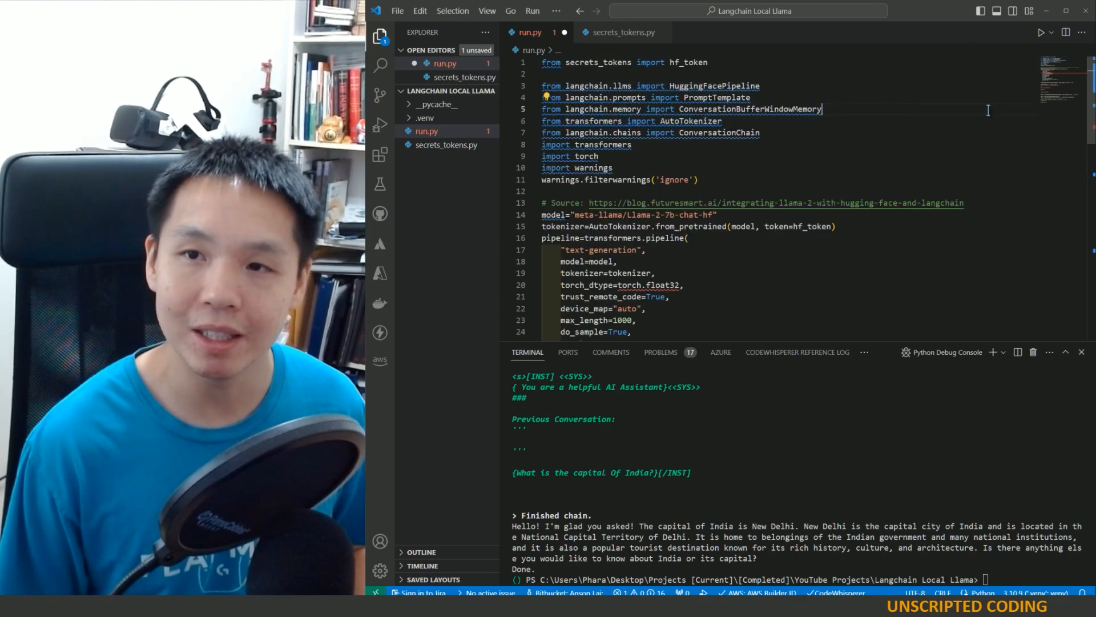
Move the 'from transformers import AutoTokenizer' line below the ConversationChain import
{"action": "double_click", "coordinate": [748, 109]}
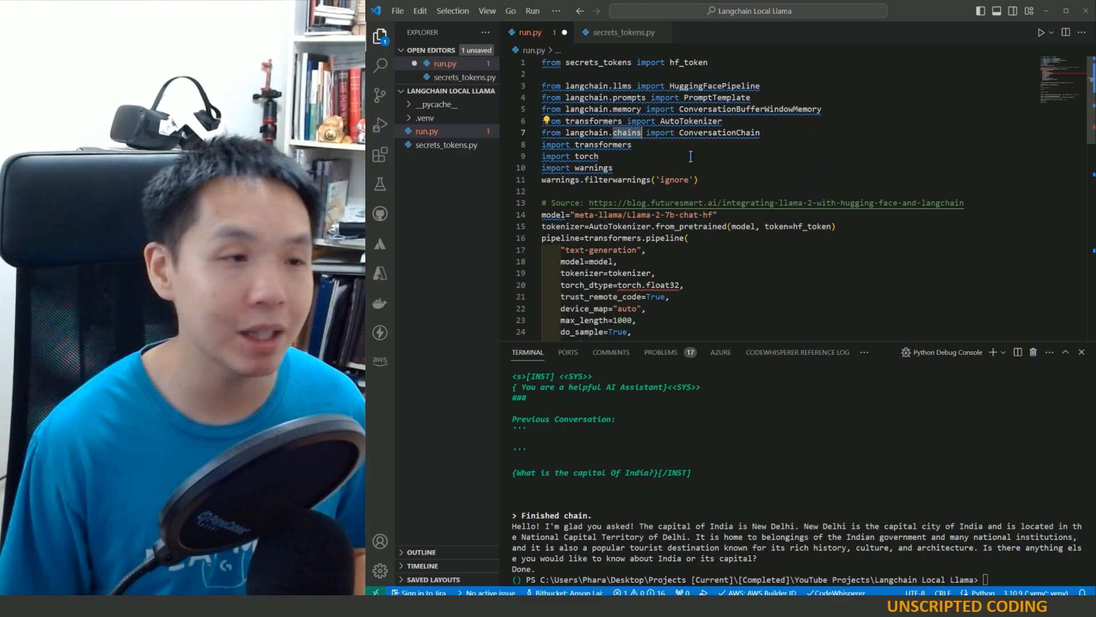
{"action": "mouse_move", "coordinate": [740, 153]}
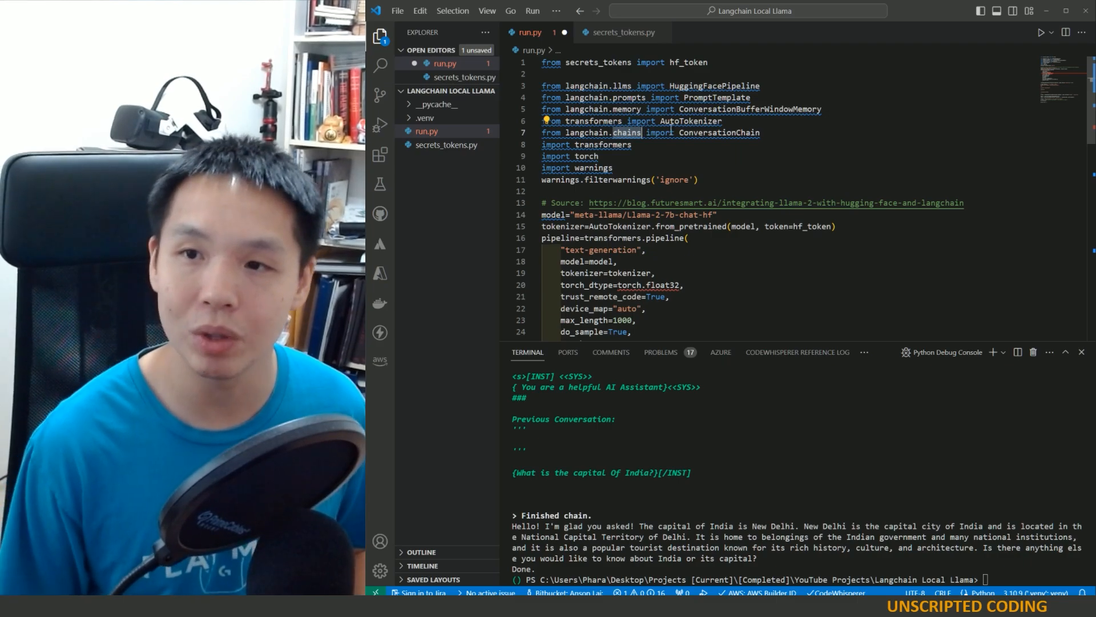
{"action": "scroll", "scroll_direction": "down", "scroll_amount": 3}
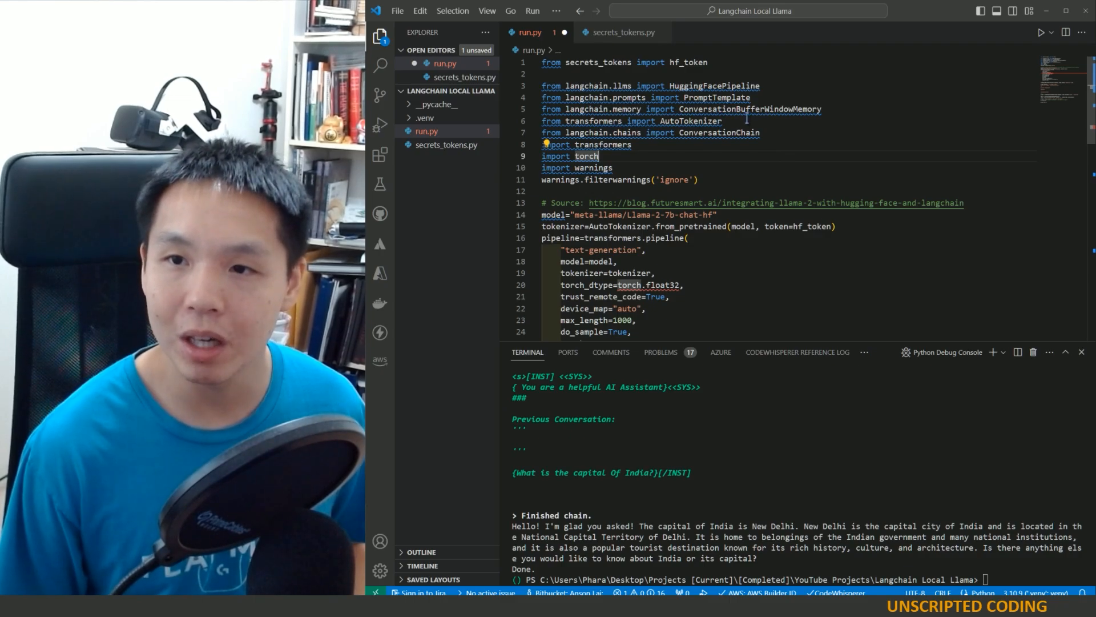
{"action": "triple_click", "coordinate": [640, 121]}
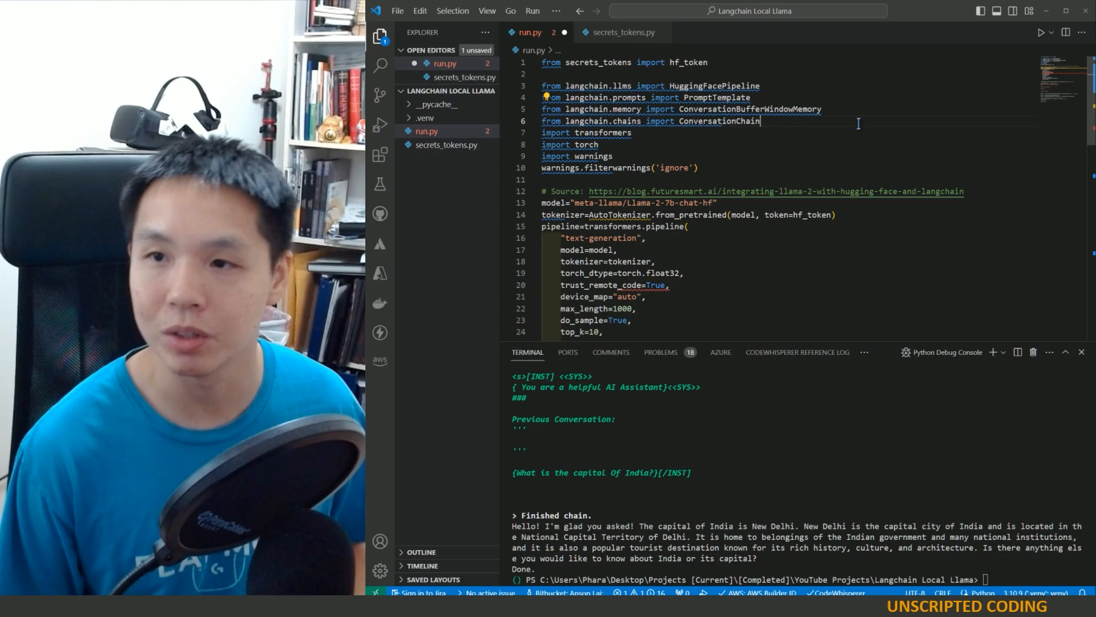
{"action": "type", "text": "from transformers import AutoTokenizer"}
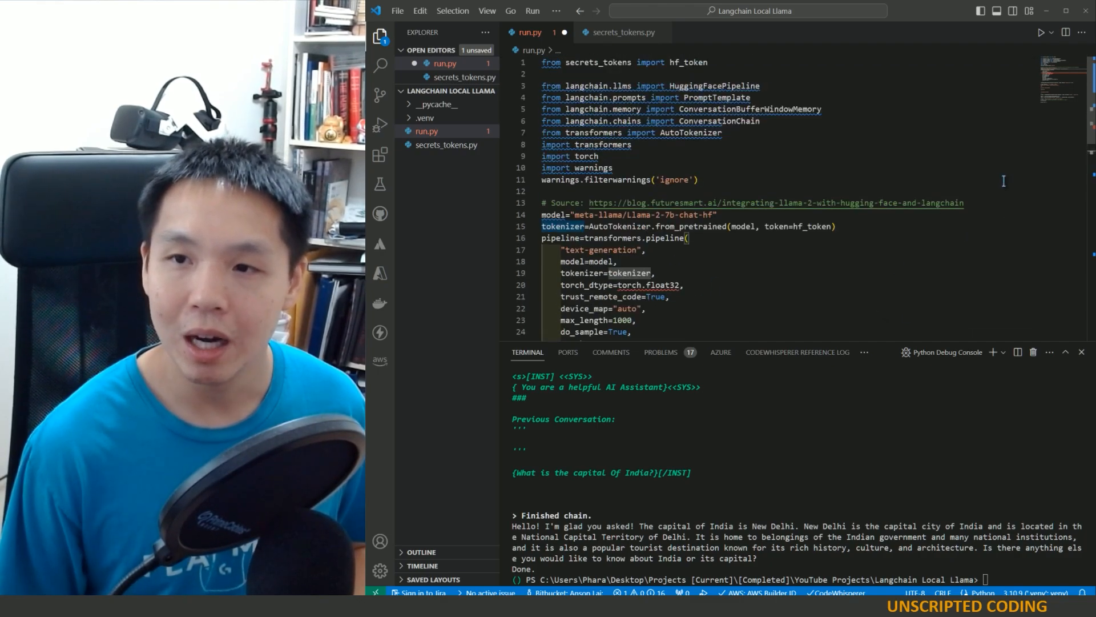
{"action": "scroll", "scroll_direction": "down", "scroll_amount": 3}
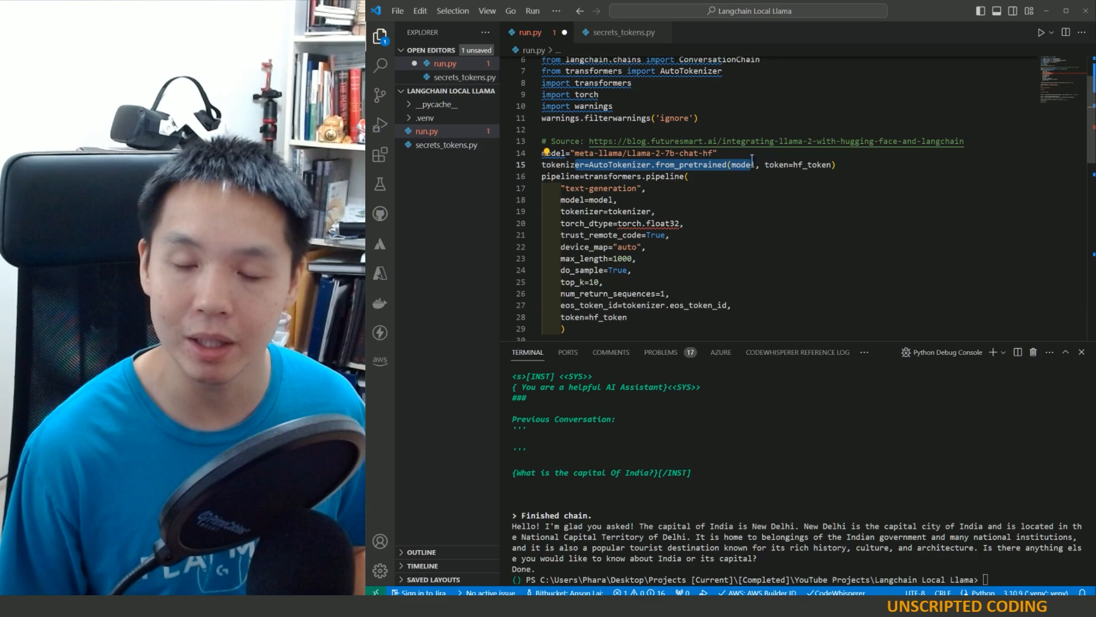
{"action": "mouse_move", "coordinate": [747, 166]}
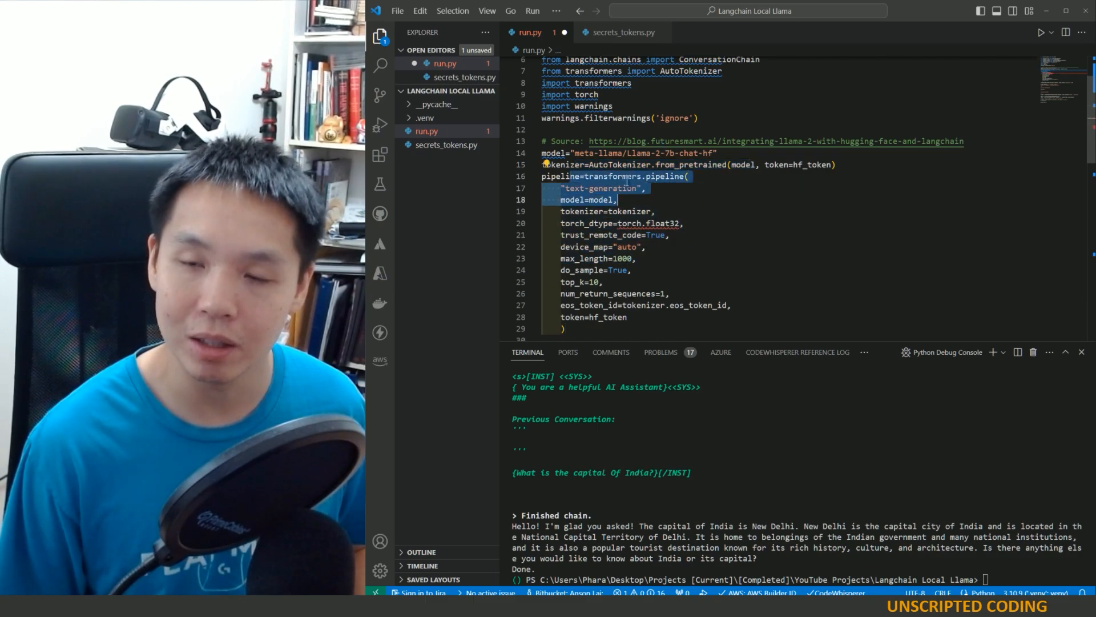
{"action": "left_click_drag", "start_coordinate": [615, 199], "coordinate": [650, 292]}
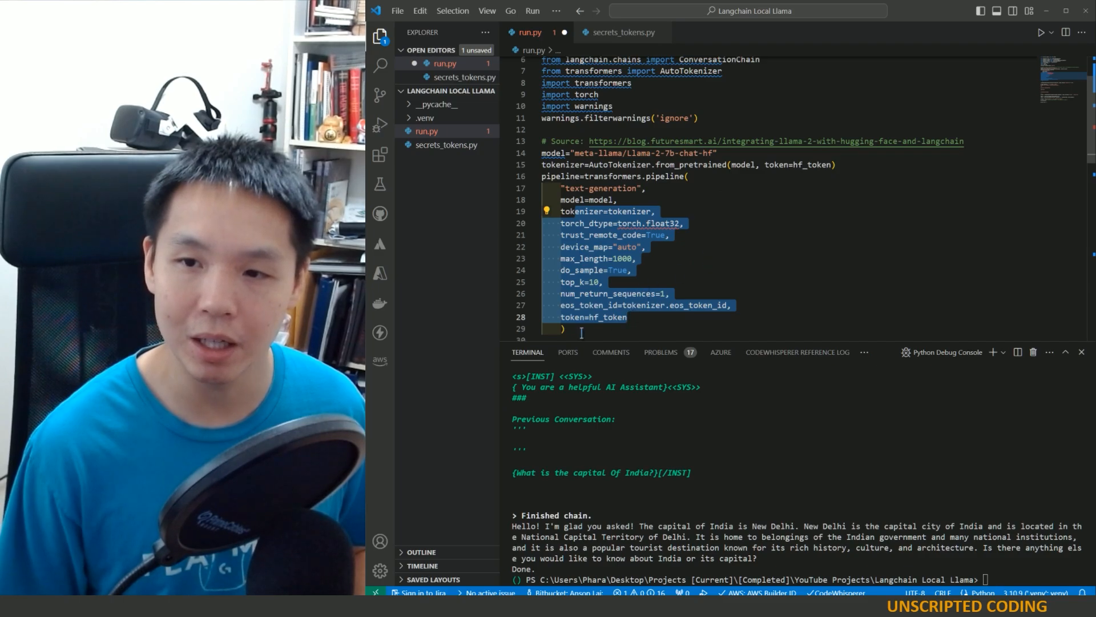
{"action": "left_click", "coordinate": [753, 270]}
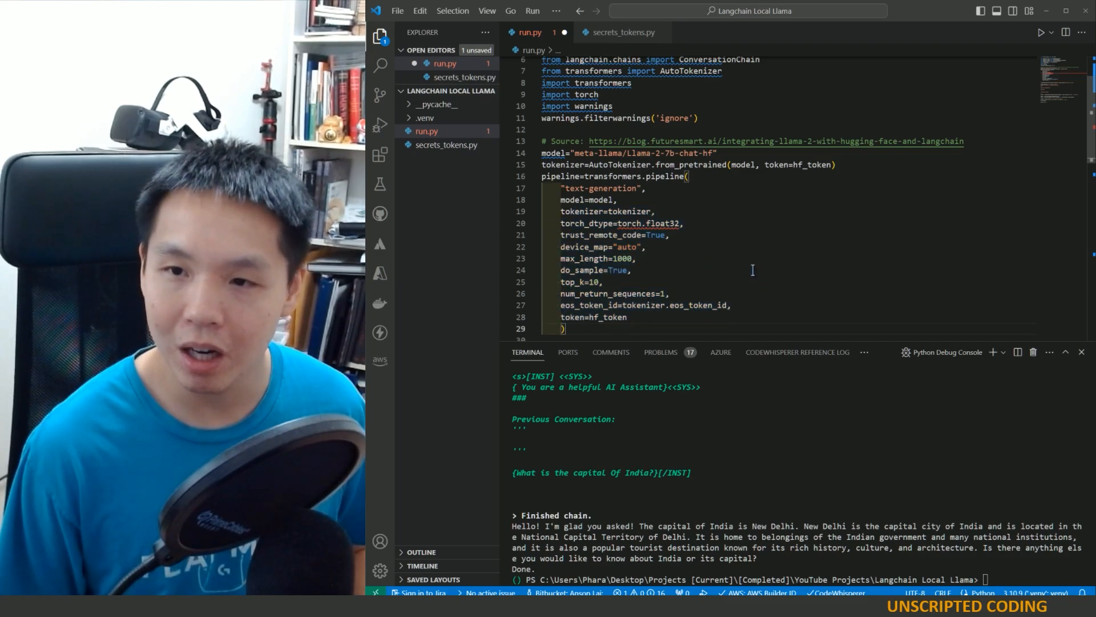
{"action": "left_click_drag", "start_coordinate": [559, 223], "coordinate": [636, 258]}
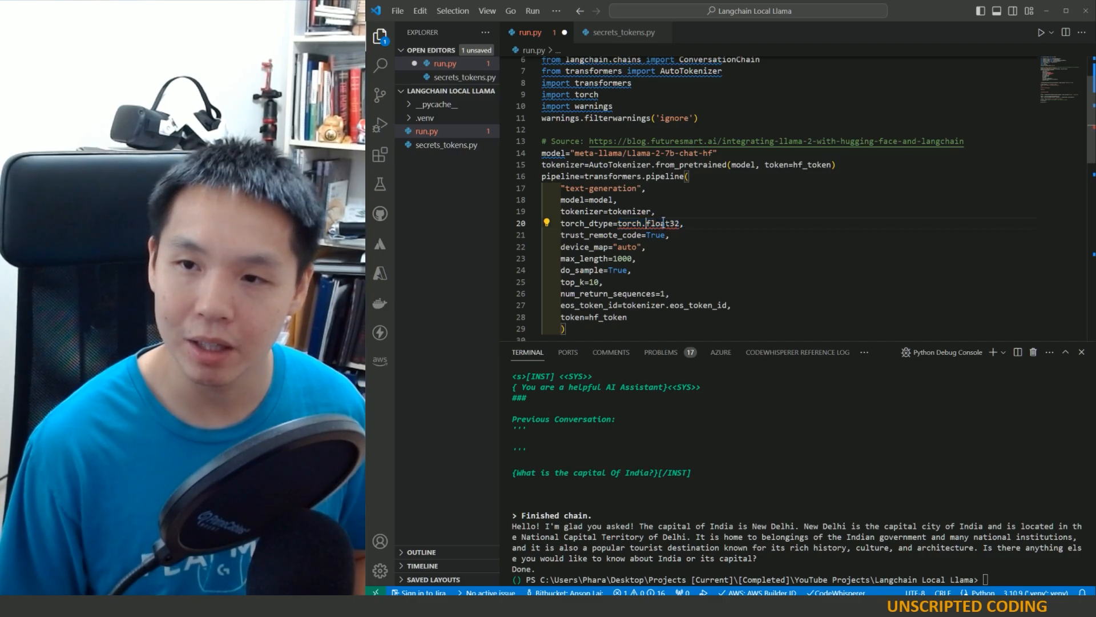
Change the pipeline's torch_dtype to torch.bfloat16 and trust_remote_code to False
{"action": "type", "text": "bfloat16"}
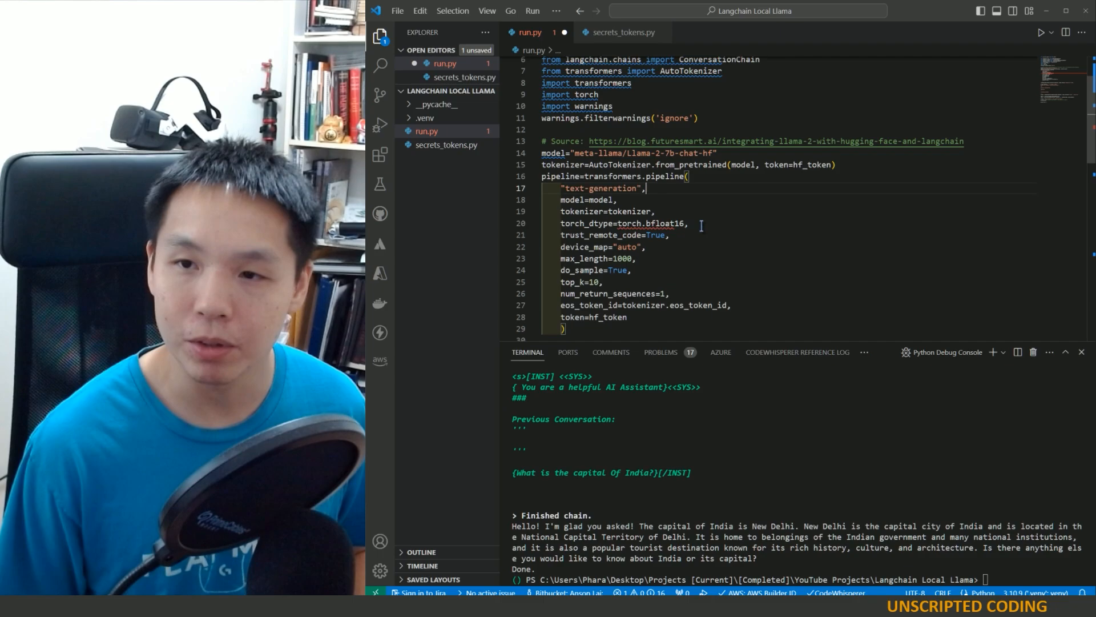
{"action": "double_click", "coordinate": [582, 223]}
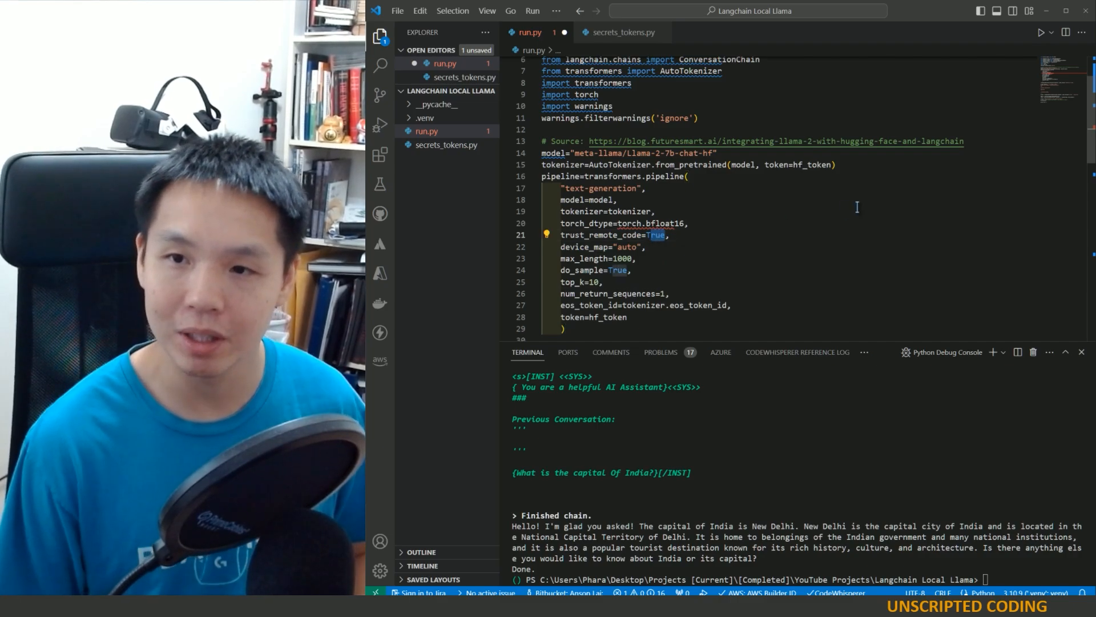
{"action": "type", "text": "False"}
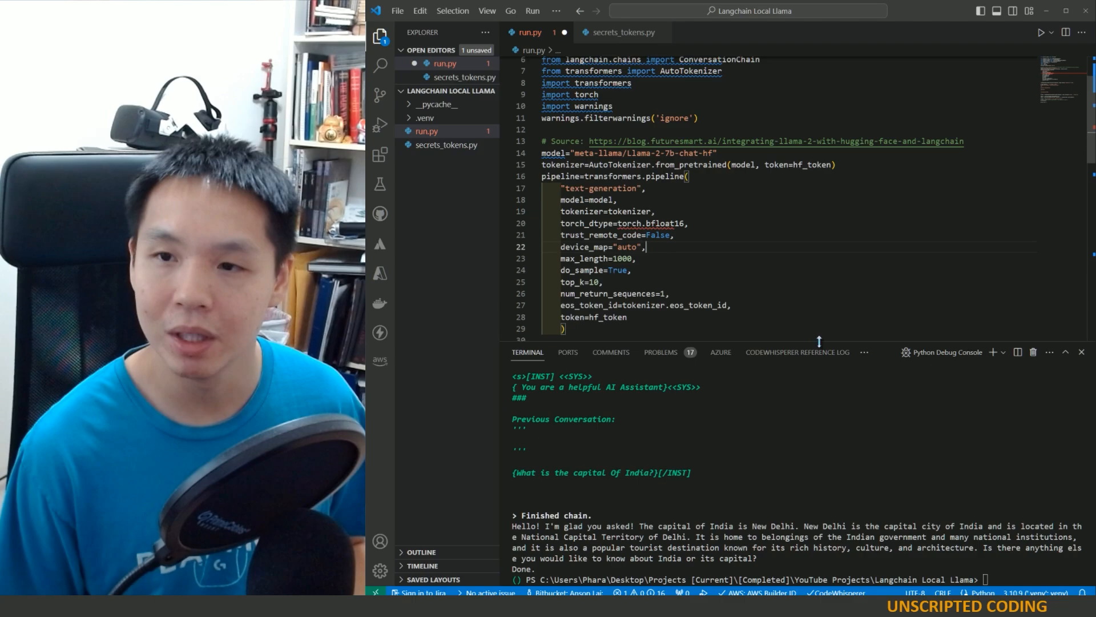
{"action": "scroll", "scroll_direction": "down", "scroll_amount": 3}
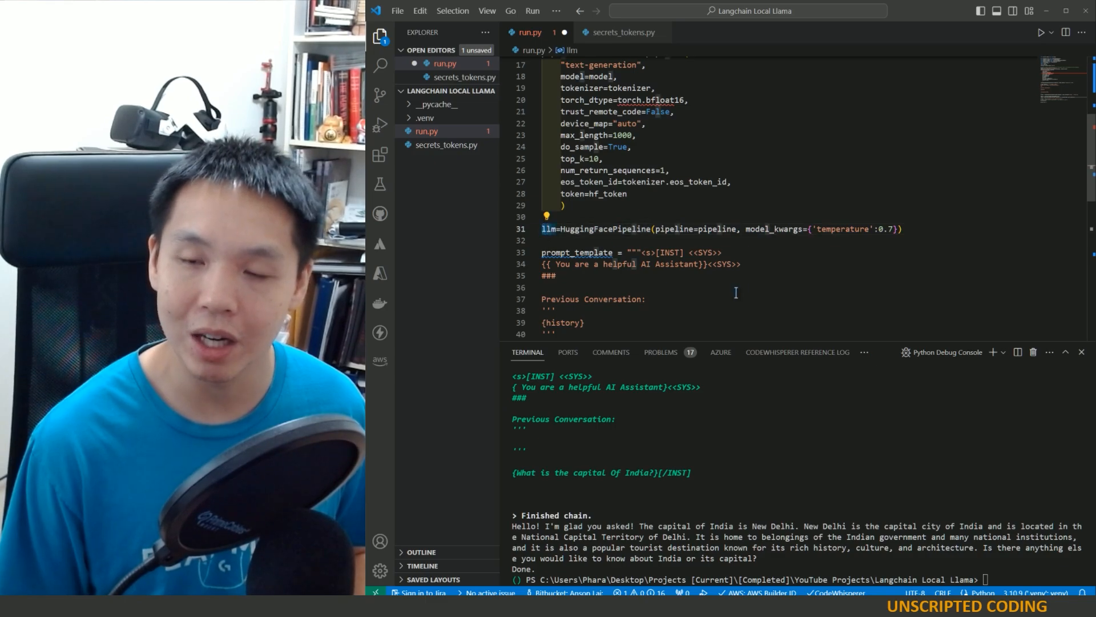
{"action": "scroll", "scroll_direction": "down", "scroll_amount": 3}
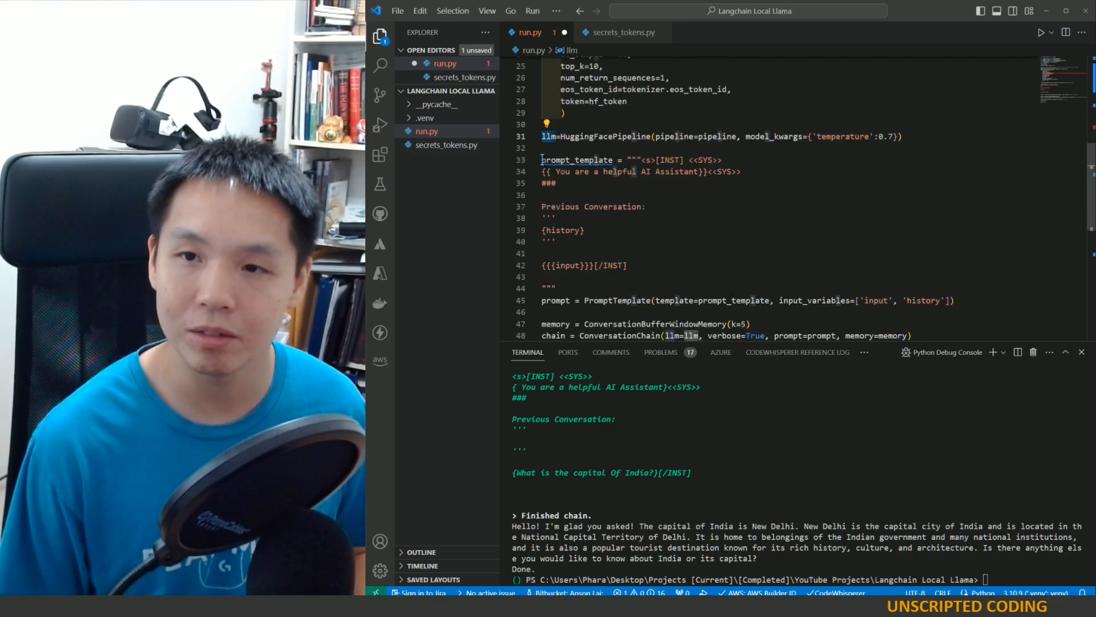
{"action": "left_click_drag", "start_coordinate": [541, 160], "coordinate": [554, 287]}
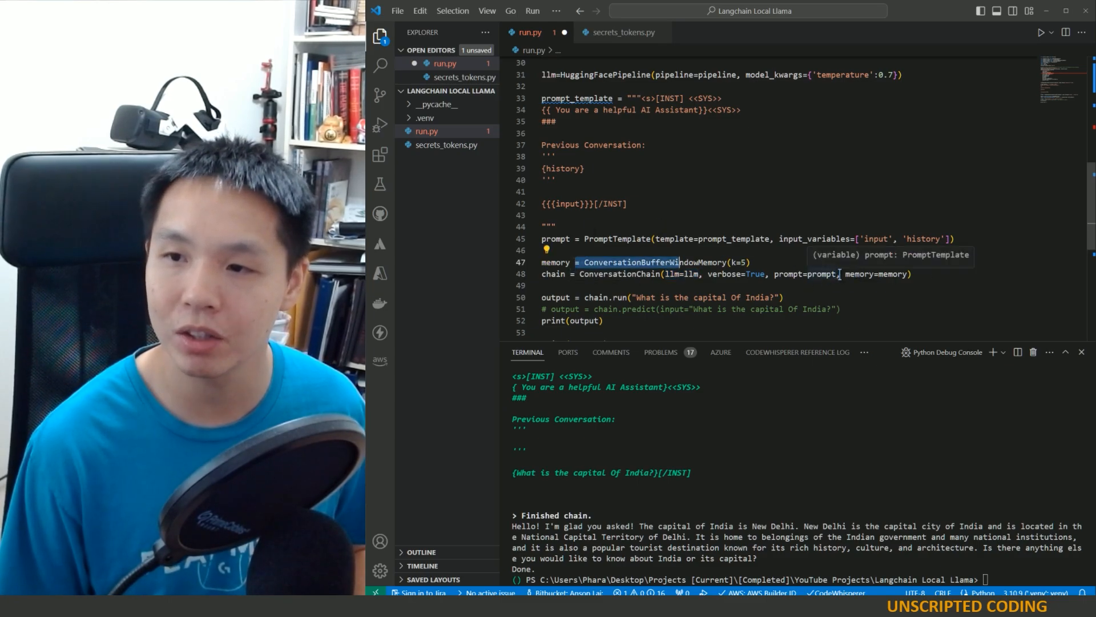
{"action": "left_click", "coordinate": [670, 274]}
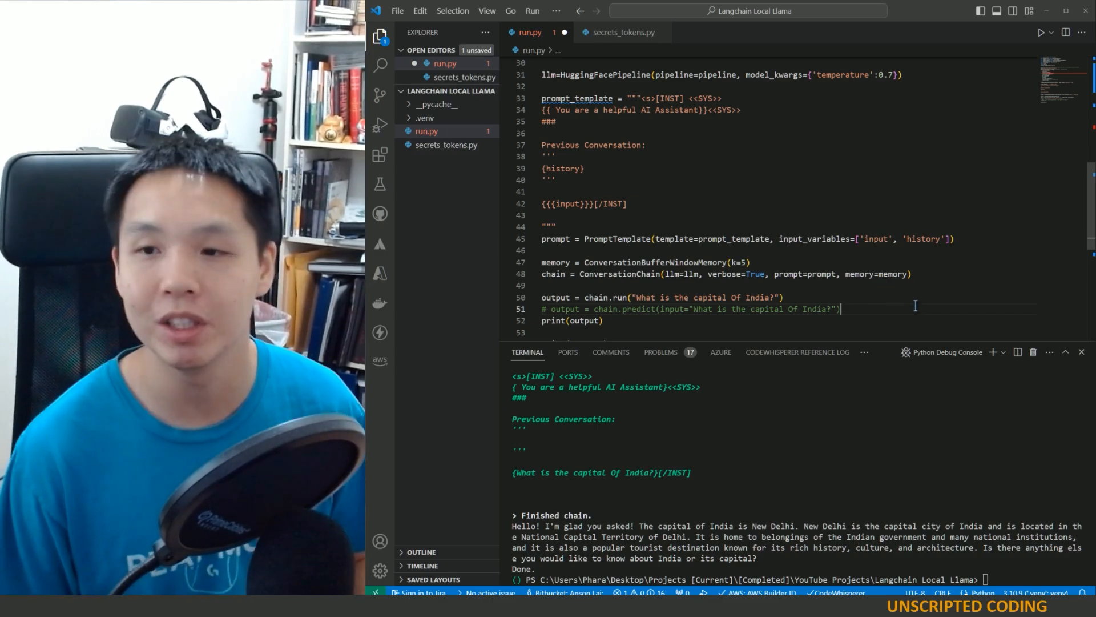
{"action": "mouse_move", "coordinate": [886, 267]}
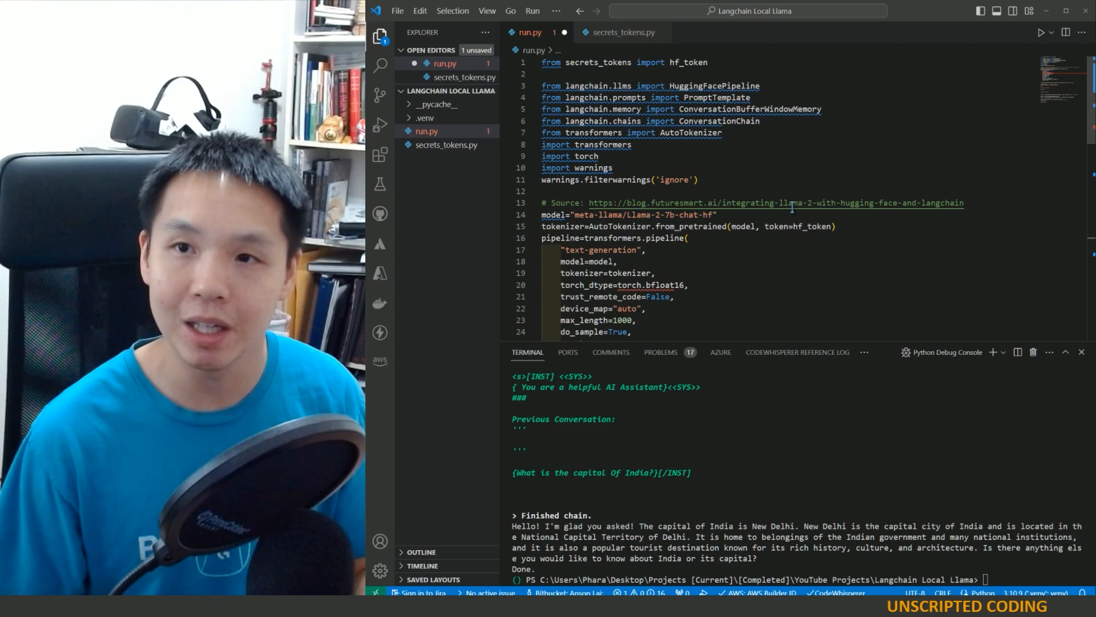
{"action": "mouse_move", "coordinate": [792, 208]}
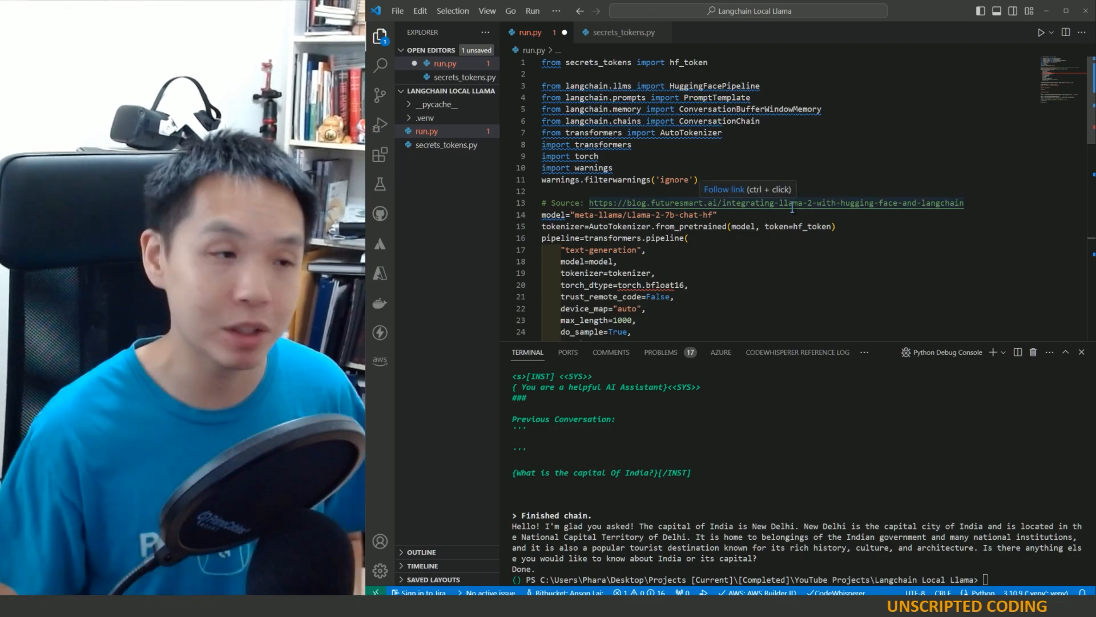
Scroll through run.py's pipeline code, ending at the blog's 'Defining the Prompt' section
{"action": "scroll", "scroll_direction": "down", "scroll_amount": 3}
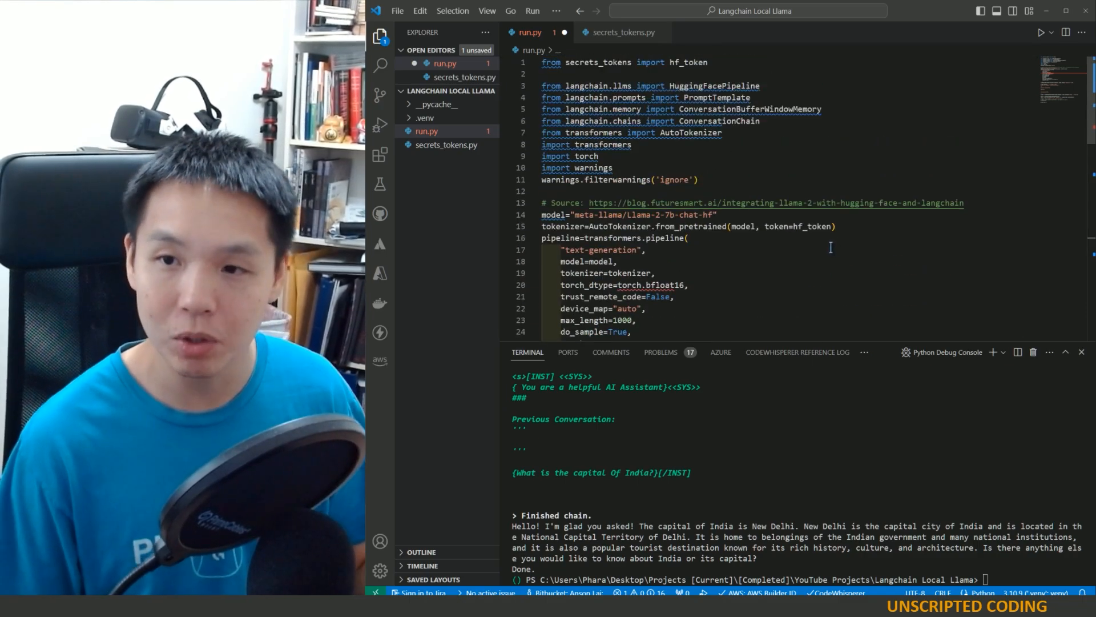
{"action": "scroll", "scroll_direction": "down", "scroll_amount": 3}
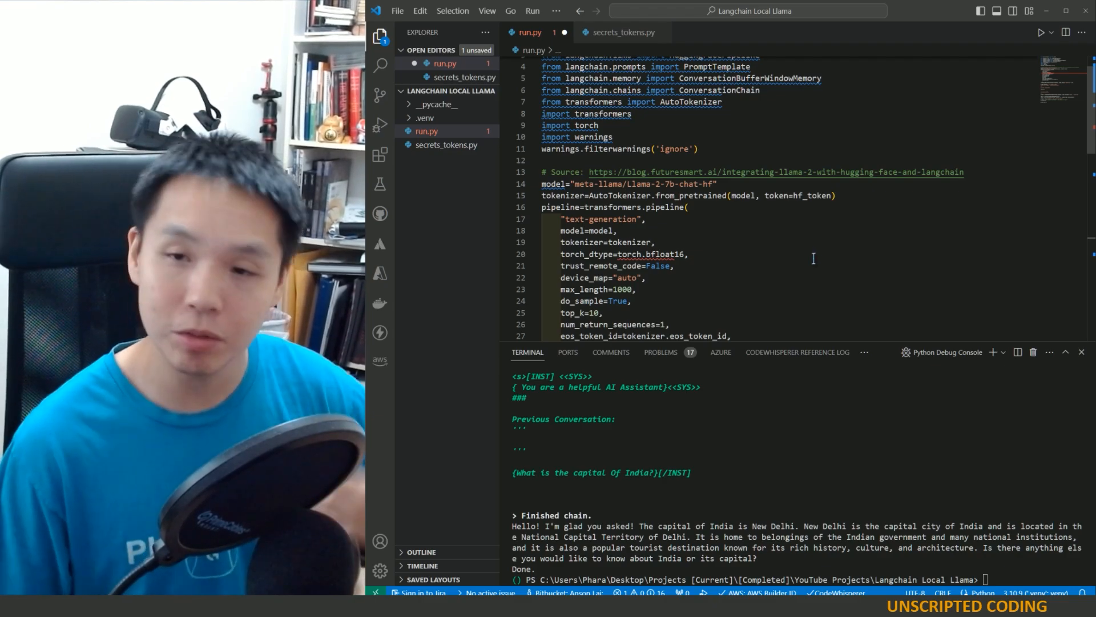
{"action": "mouse_move", "coordinate": [805, 230]}
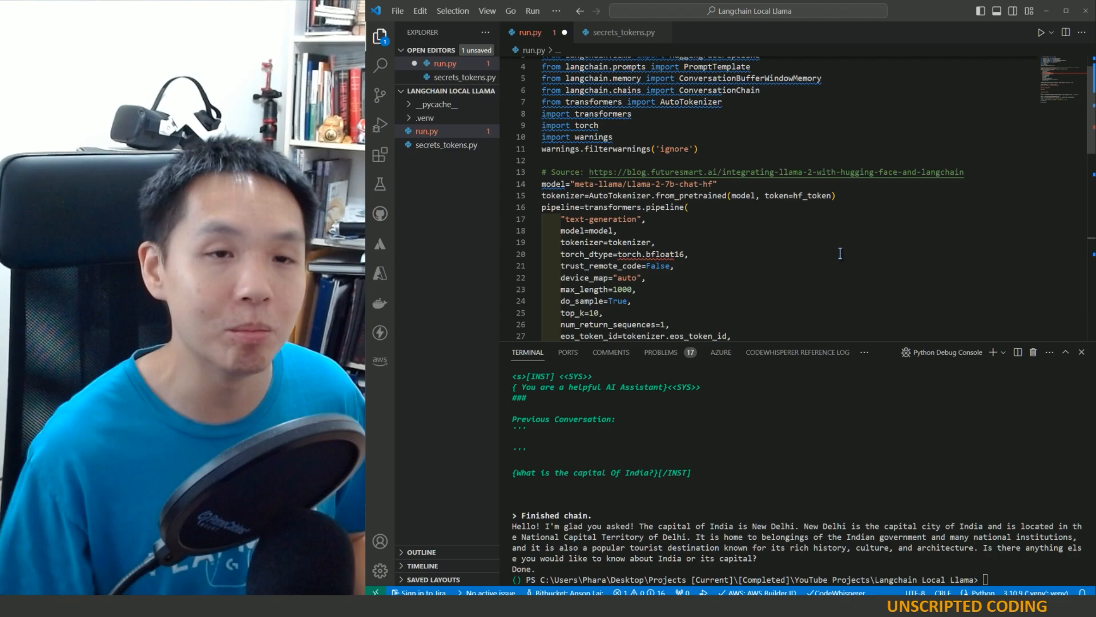
{"action": "mouse_move", "coordinate": [824, 251]}
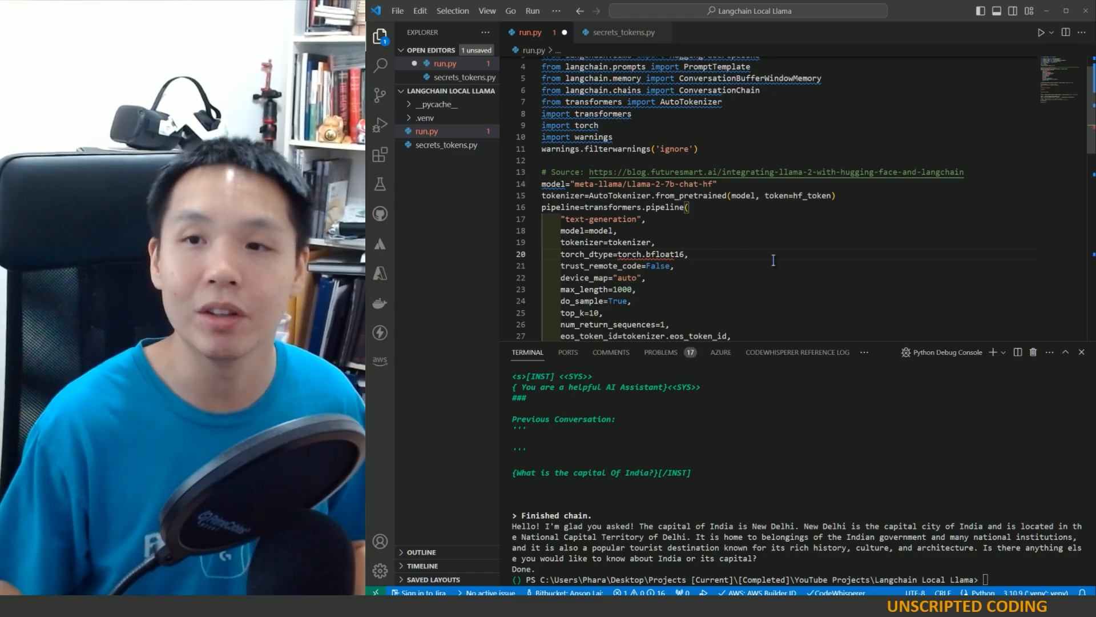
{"action": "scroll", "scroll_direction": "down", "scroll_amount": 3}
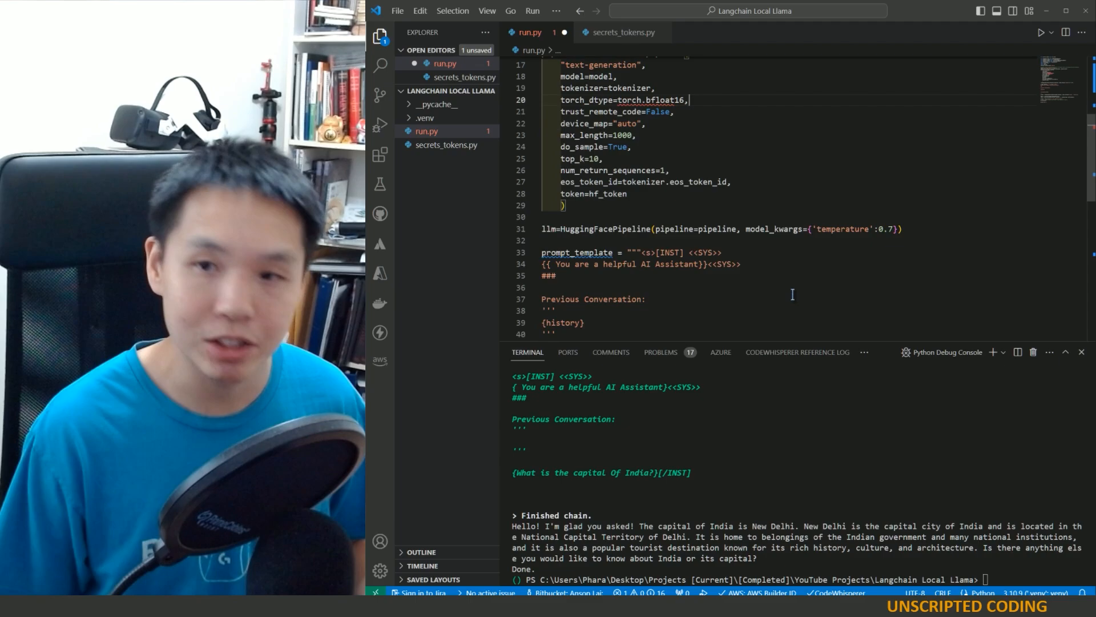
{"action": "scroll", "scroll_direction": "down", "scroll_amount": 3}
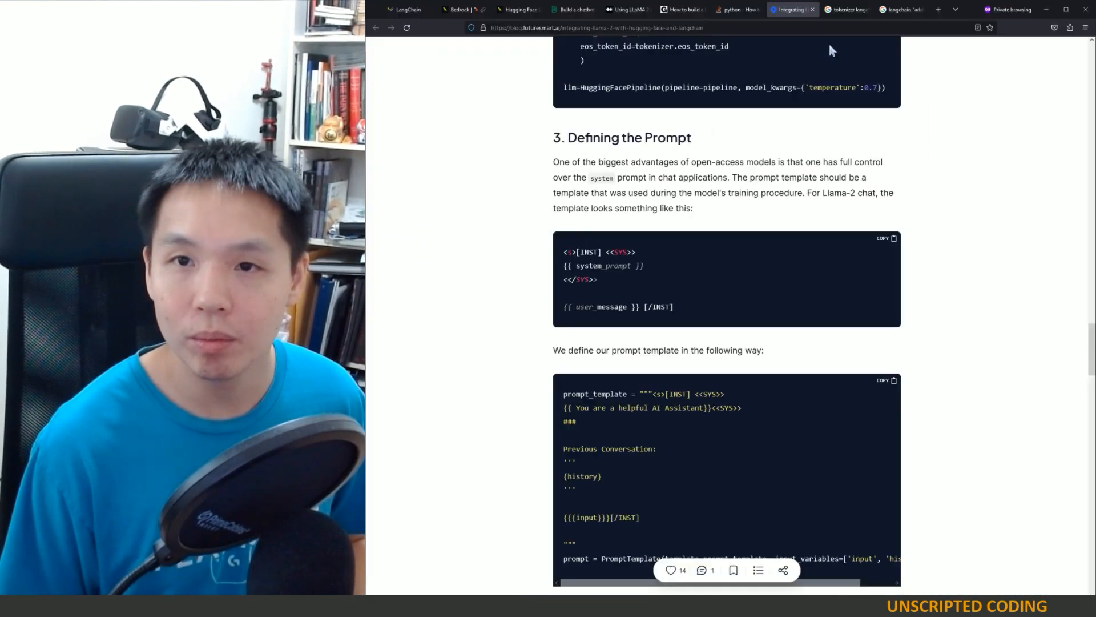
Find and select the 'pip install langchain' command in LangChain's Installation docs
{"action": "left_click", "coordinate": [458, 9]}
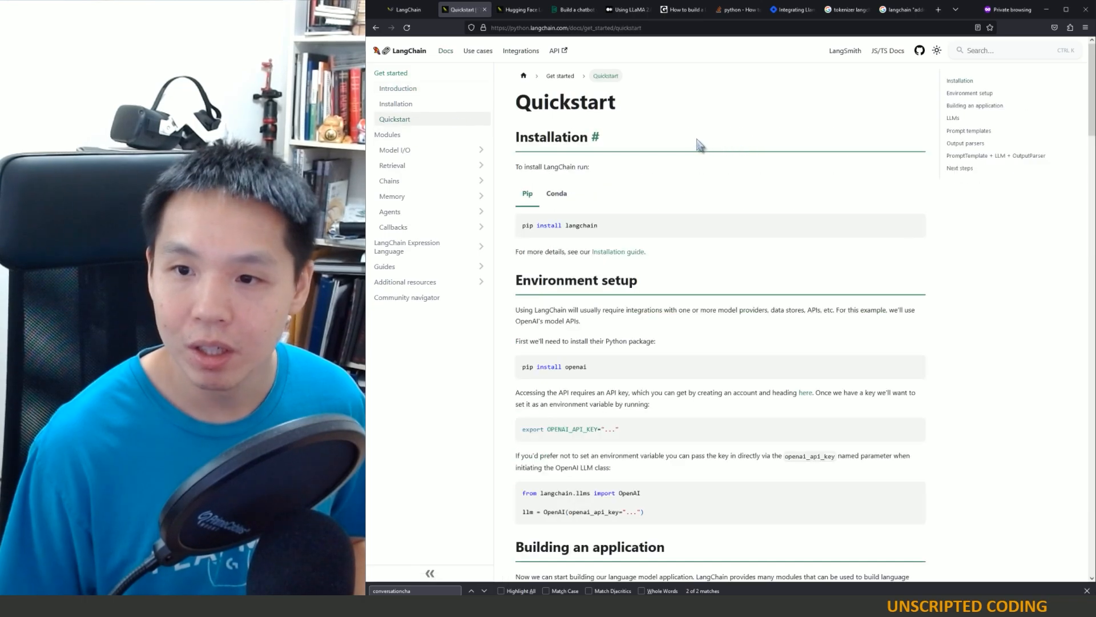
{"action": "left_click", "coordinate": [396, 103]}
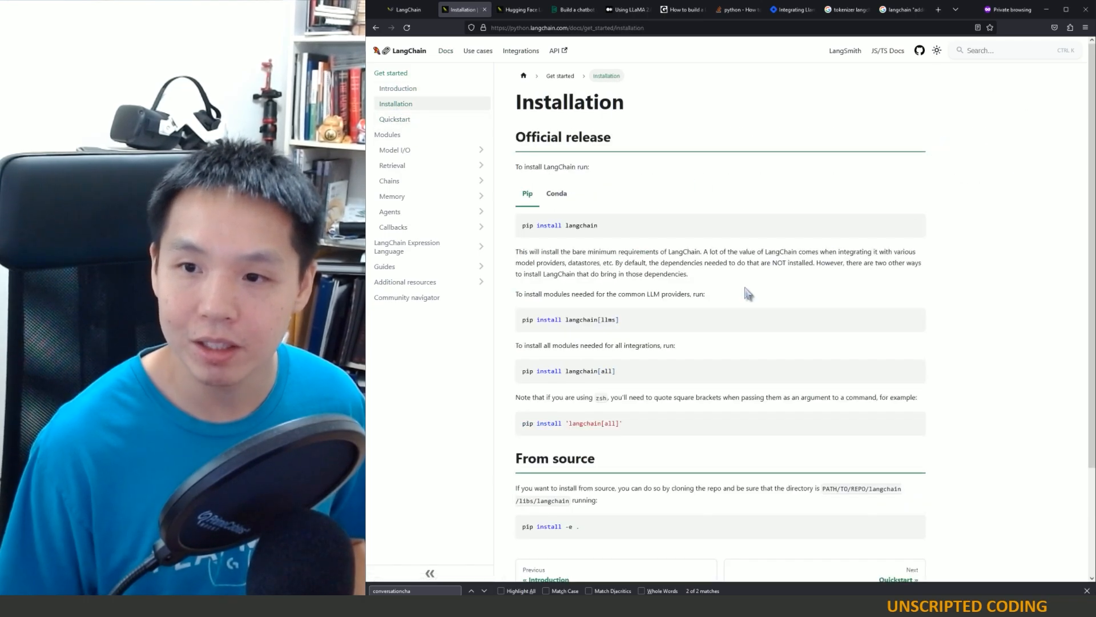
{"action": "mouse_move", "coordinate": [637, 234]}
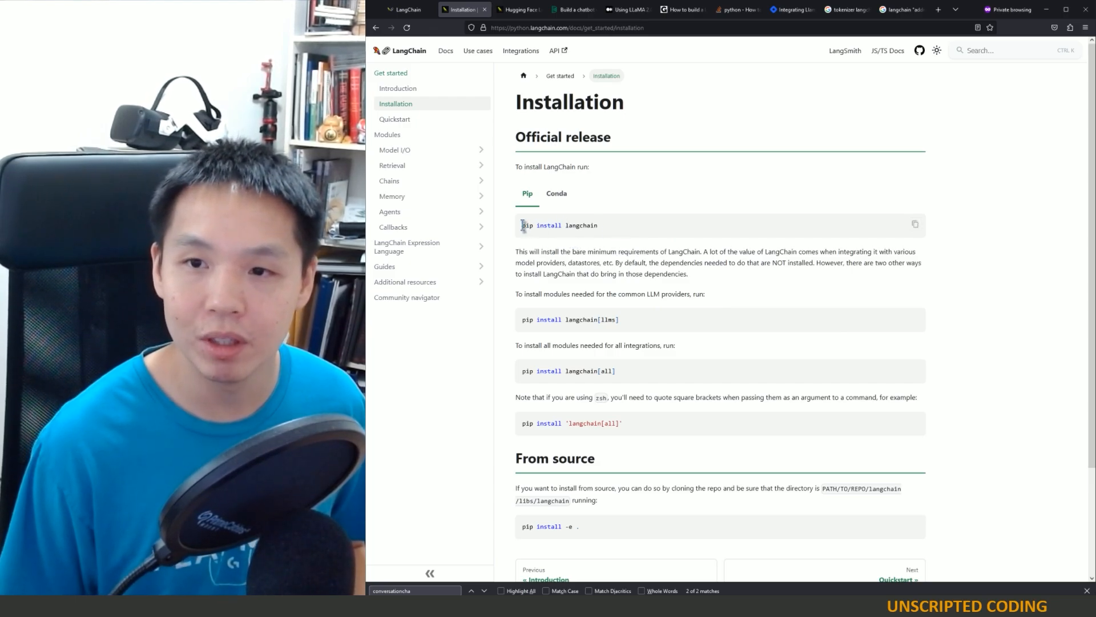
{"action": "left_click_drag", "start_coordinate": [521, 225], "coordinate": [596, 225]}
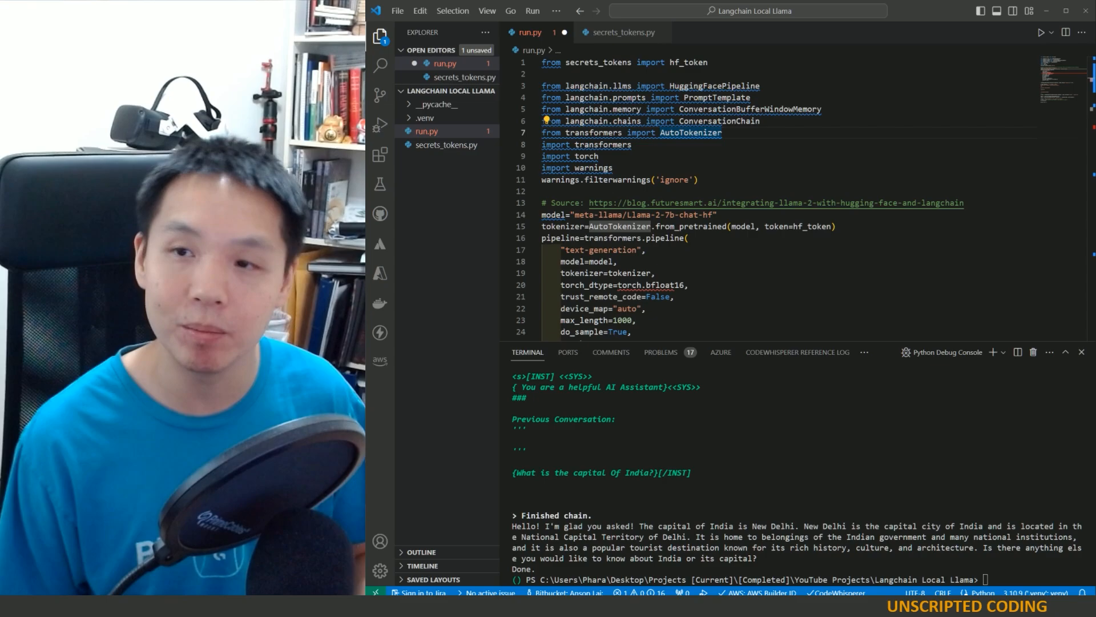
{"action": "mouse_move", "coordinate": [456, 107]}
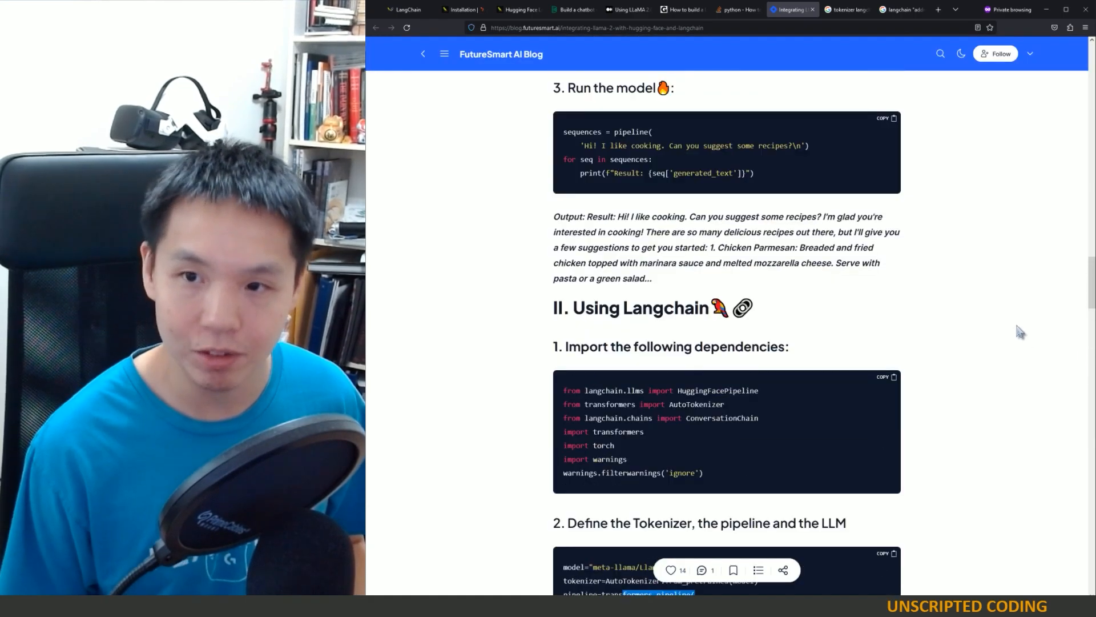
{"action": "scroll", "scroll_direction": "down", "scroll_amount": 3}
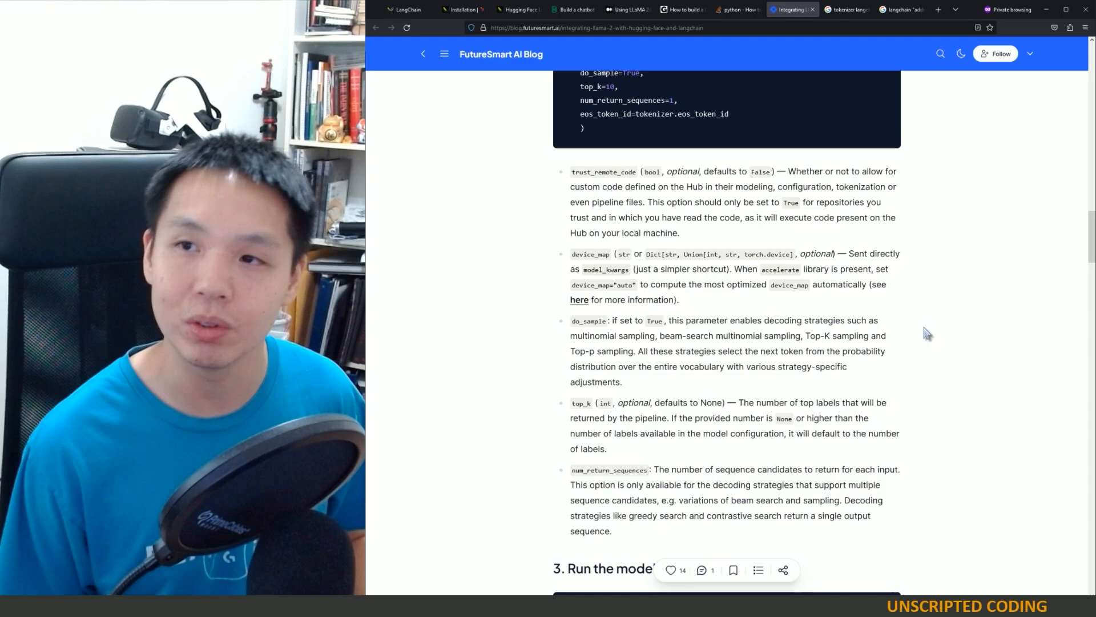
{"action": "mouse_move", "coordinate": [970, 10]}
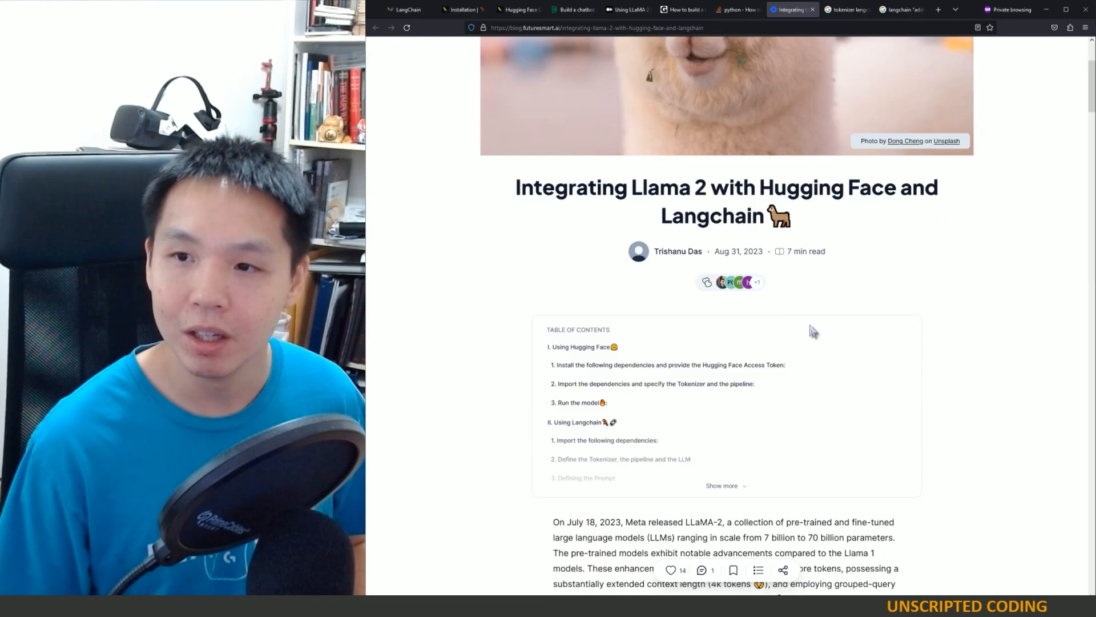
{"action": "mouse_move", "coordinate": [807, 278]}
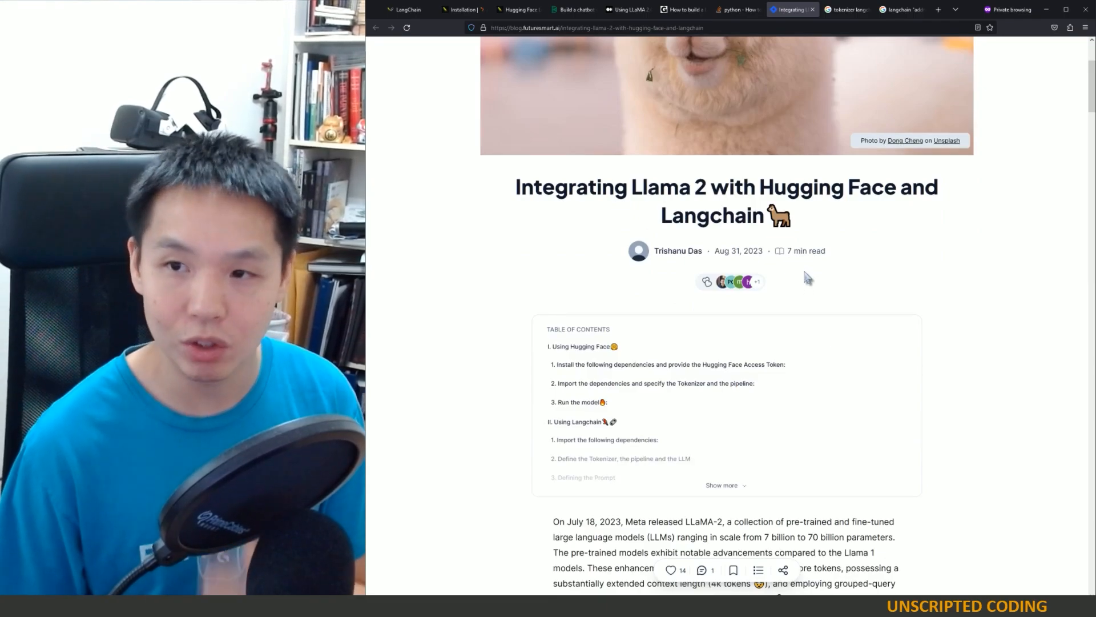
{"action": "left_click", "coordinate": [627, 10]}
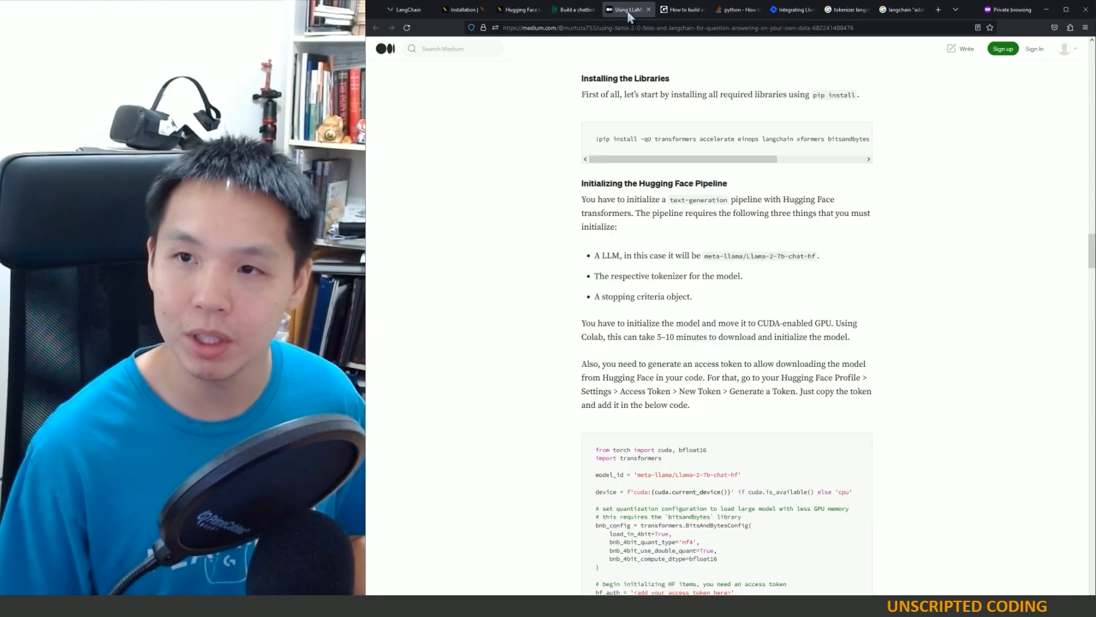
{"action": "left_click", "coordinate": [792, 10]}
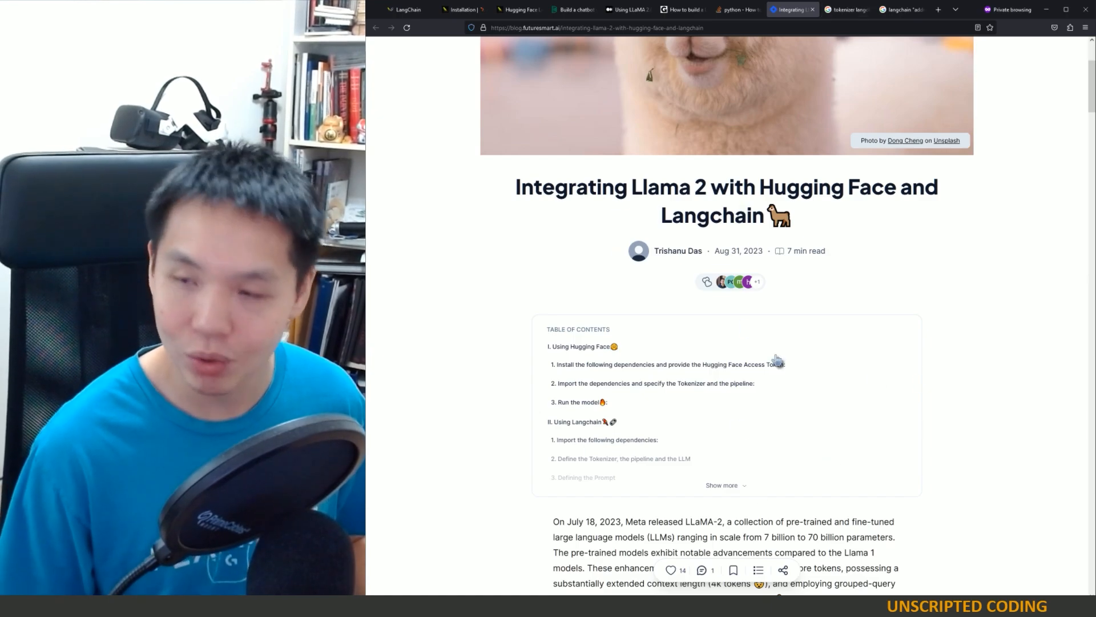
{"action": "scroll", "scroll_direction": "down", "scroll_amount": 3}
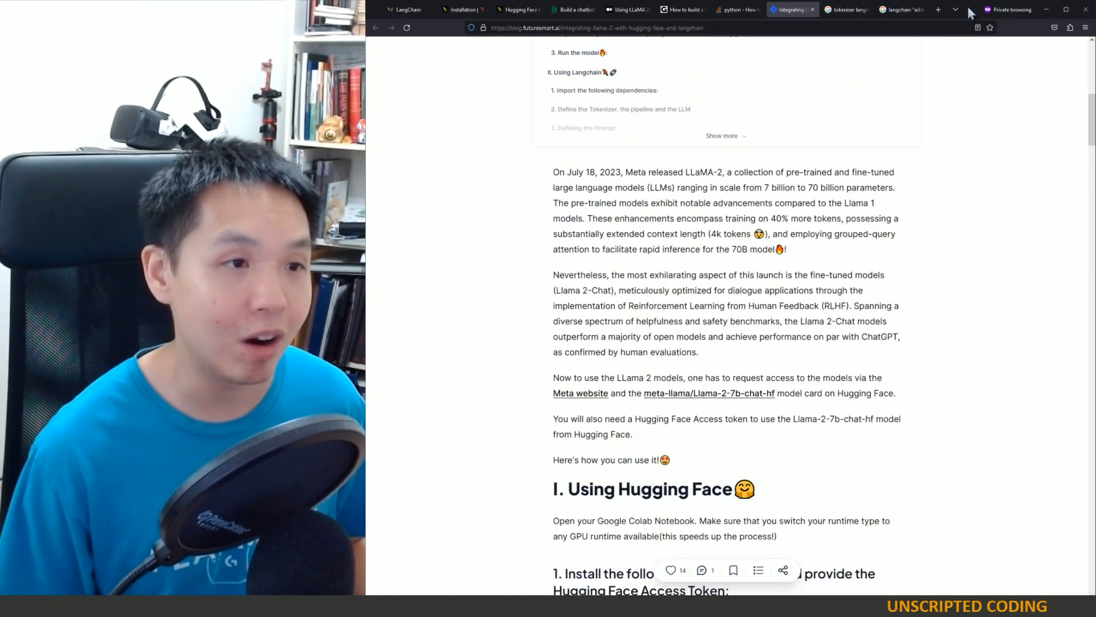